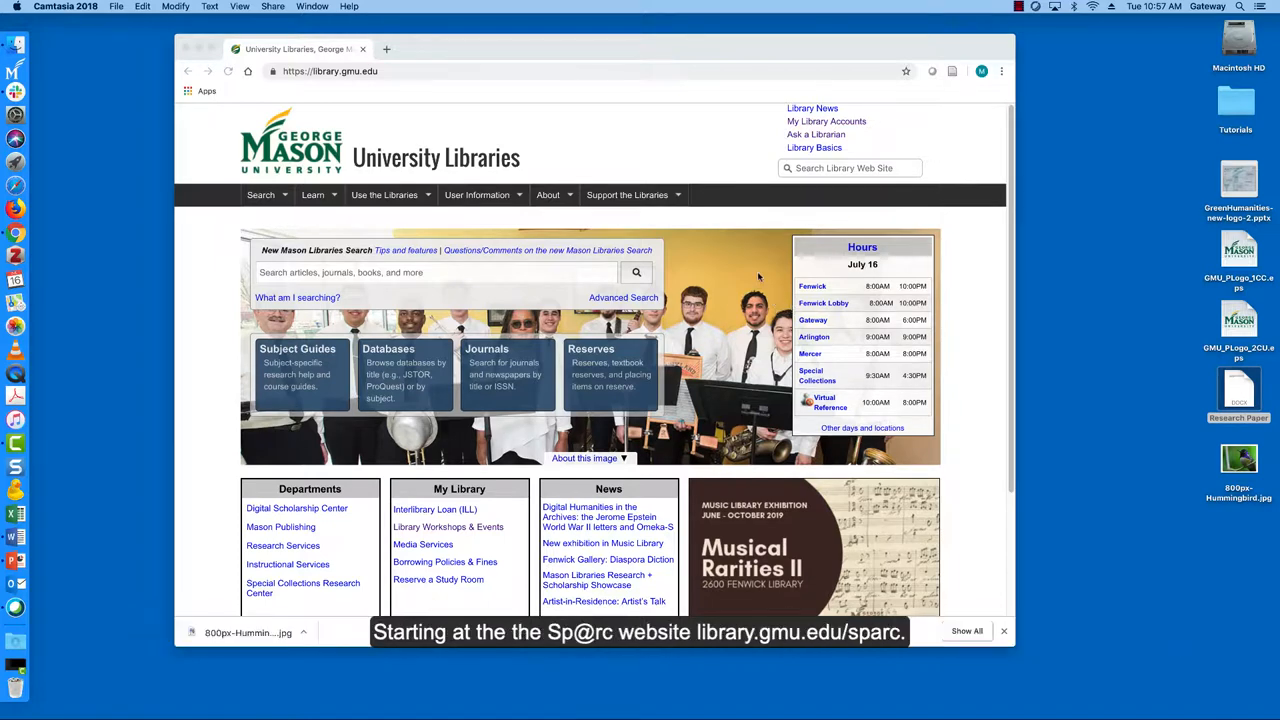
mouse_move(424, 76)
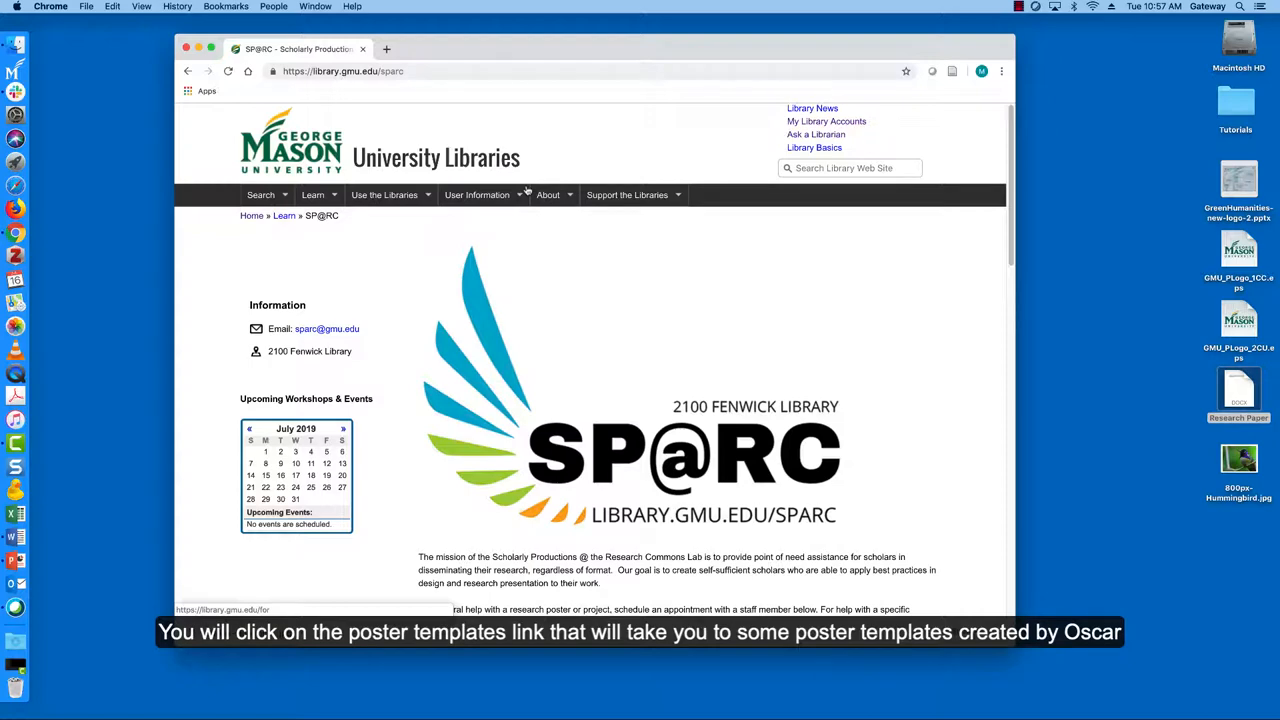
mouse_move(714, 290)
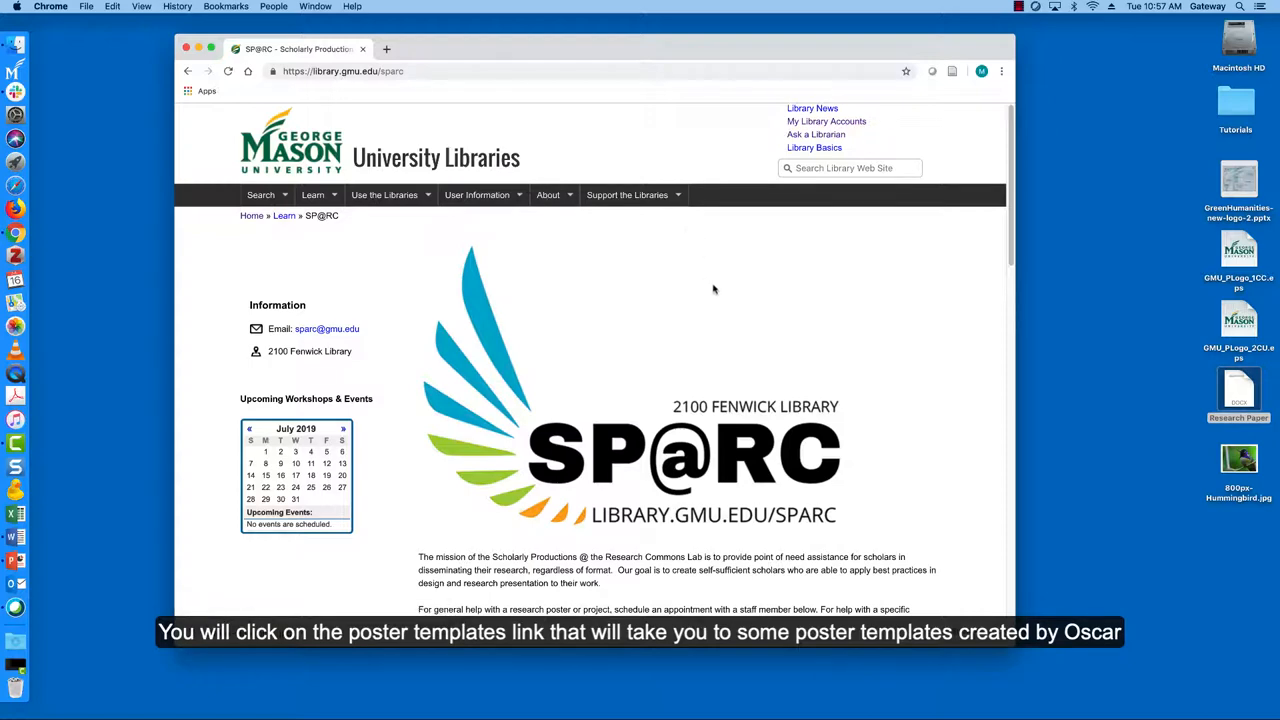
Follow the Poster Templates button on the SP@RC page to the OSCAR poster page.
scroll(down, 3)
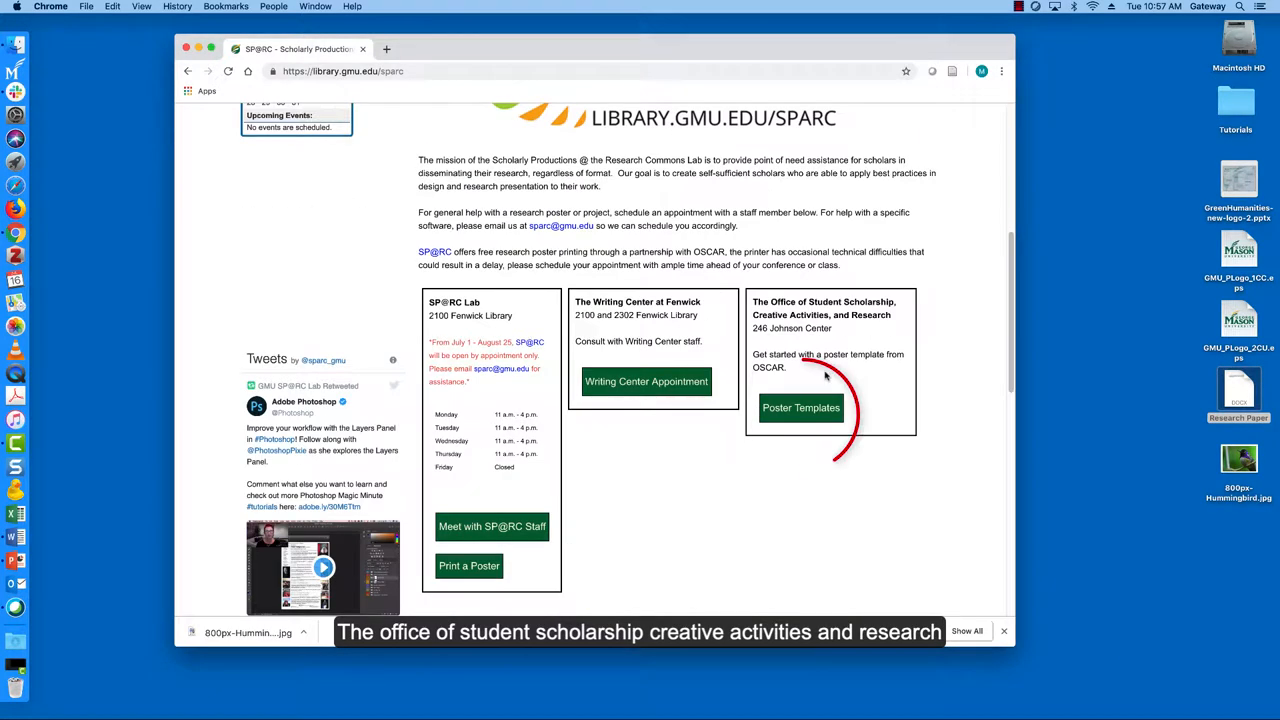
mouse_move(800, 408)
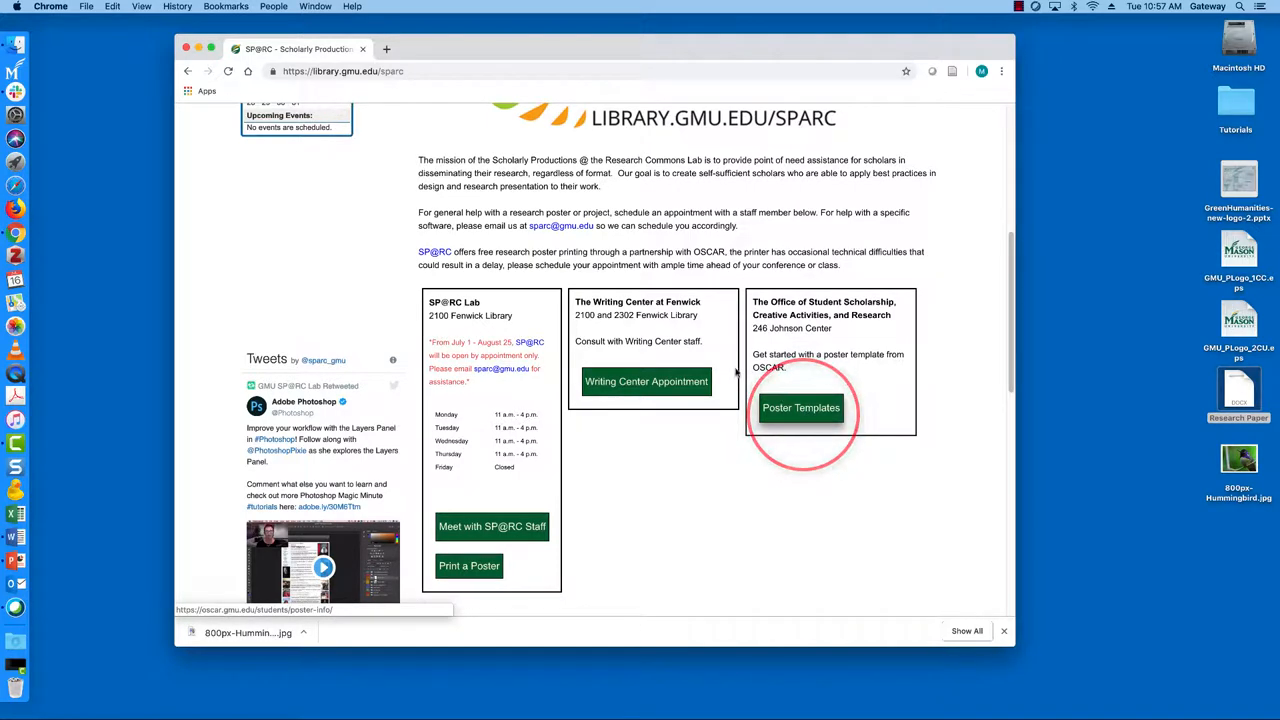
click(800, 408)
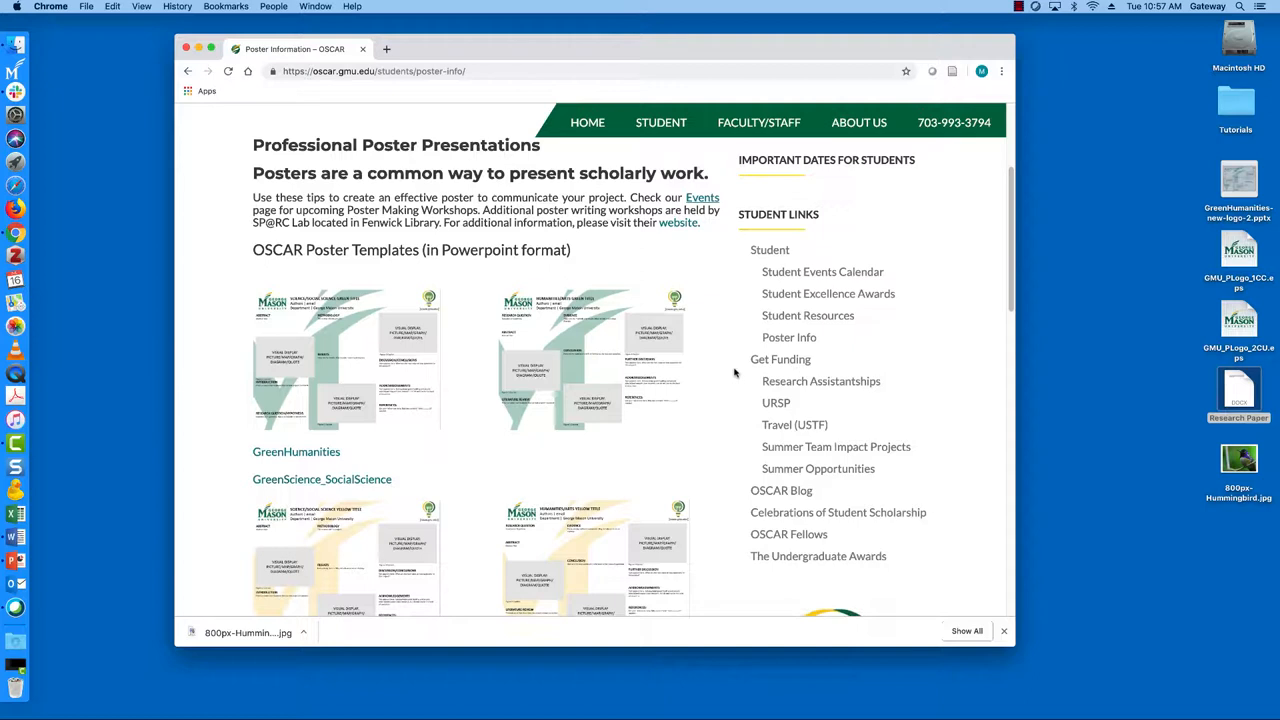
Download the GreenHumanities .pptx template from the OSCAR Poster Templates list.
scroll(down, 3)
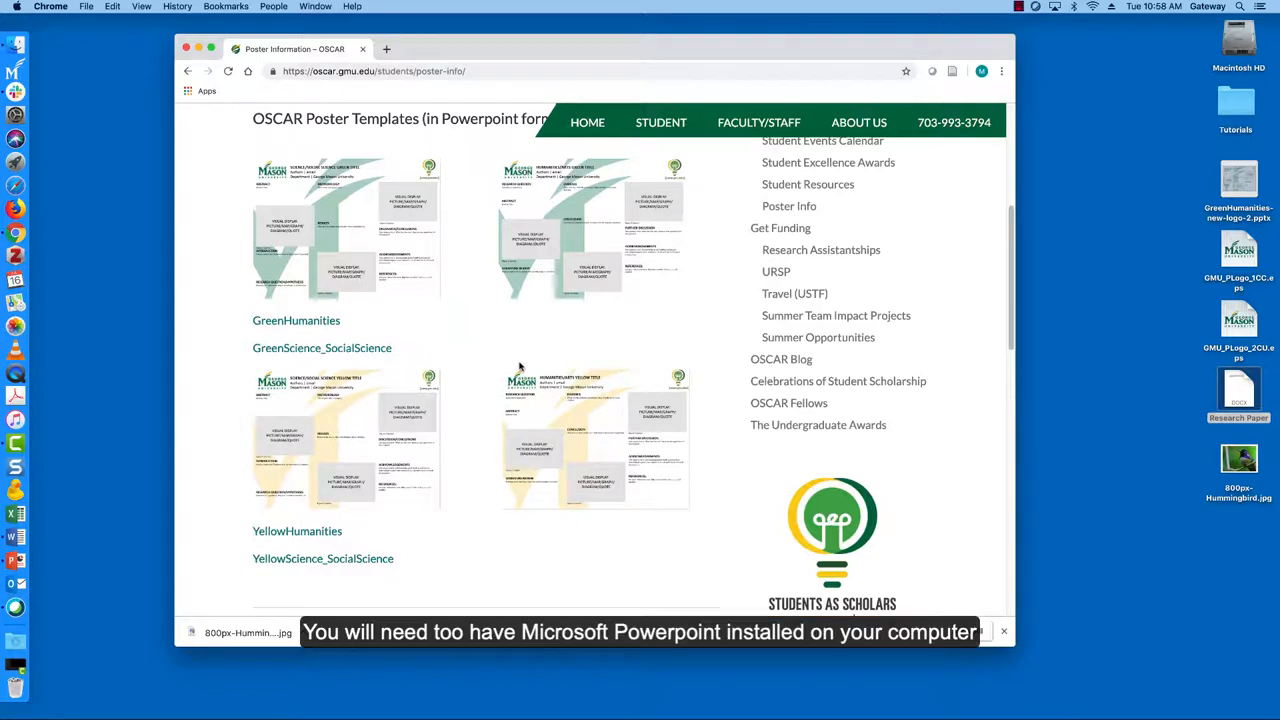
mouse_move(296, 320)
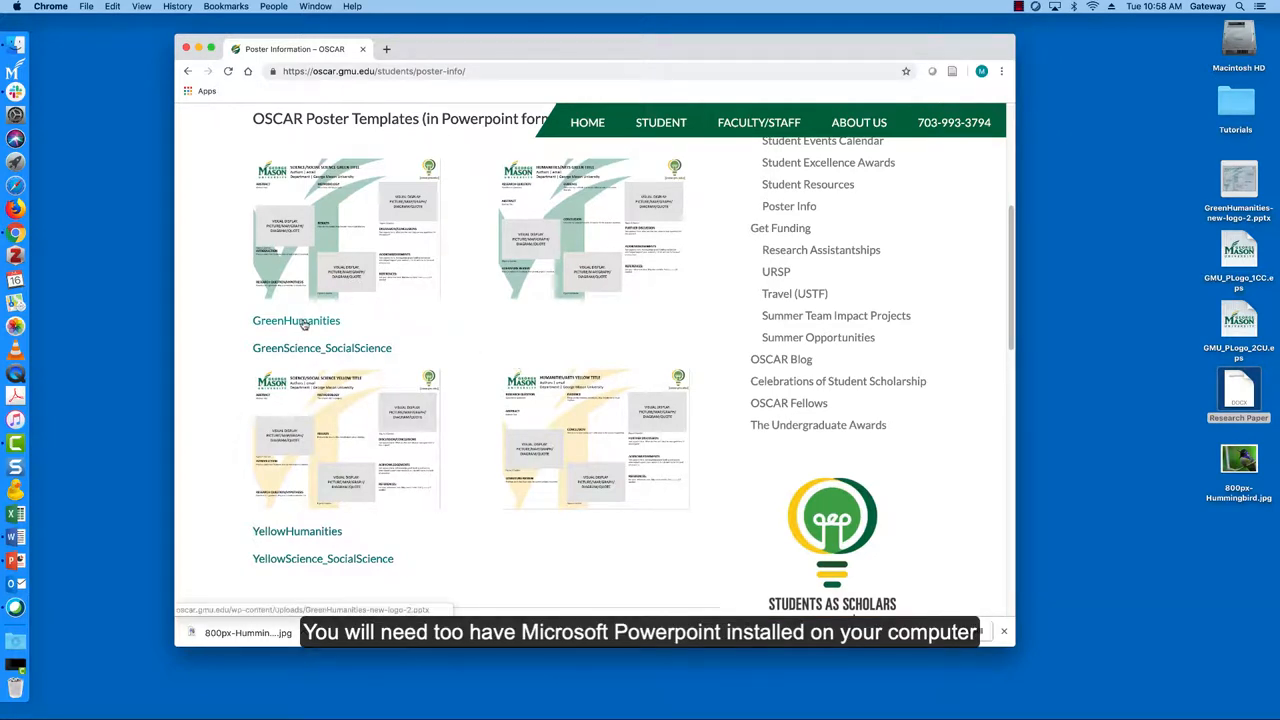
click(296, 320)
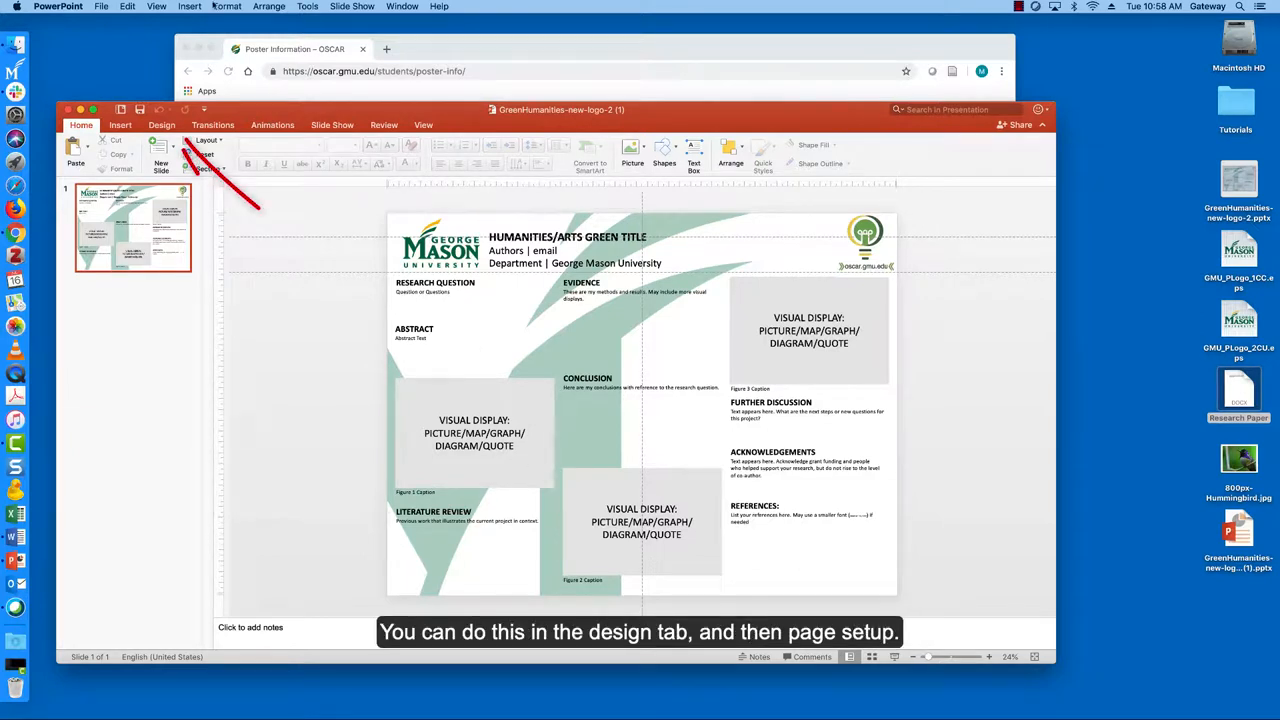
Show the poster's Page Setup from Design > Slide Size, revealing 48 × 36 inches.
click(160, 124)
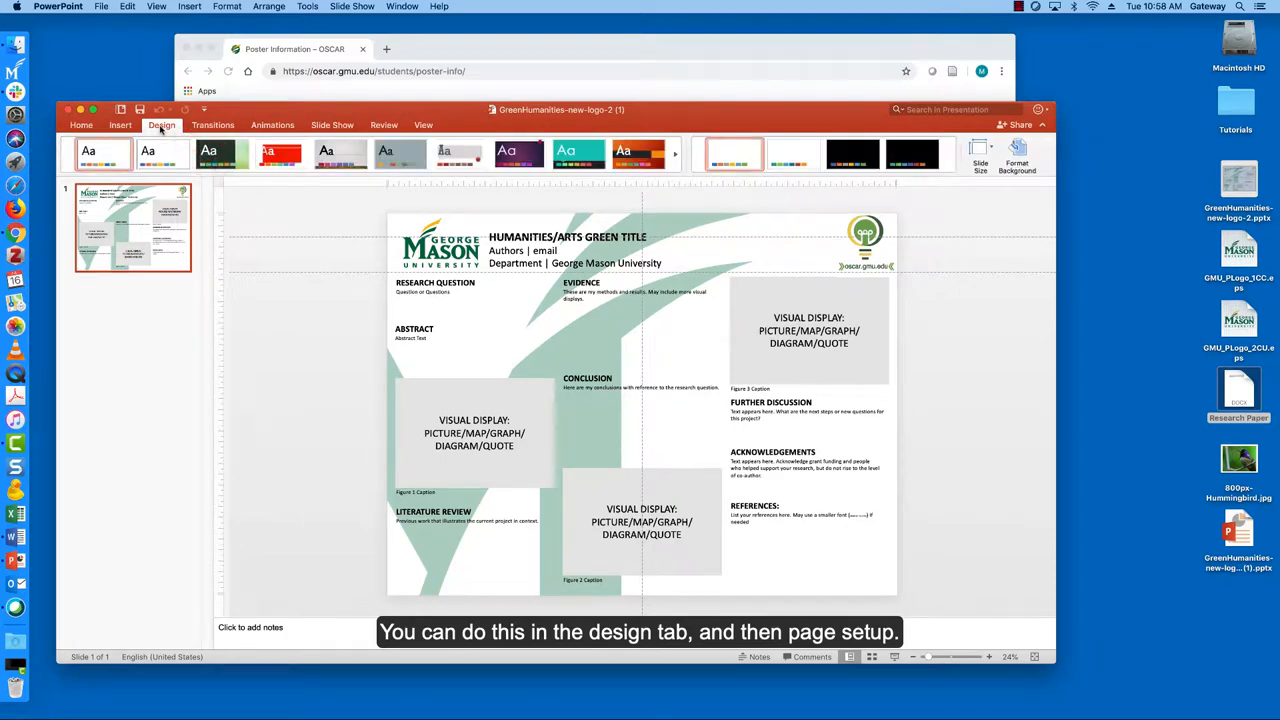
click(980, 152)
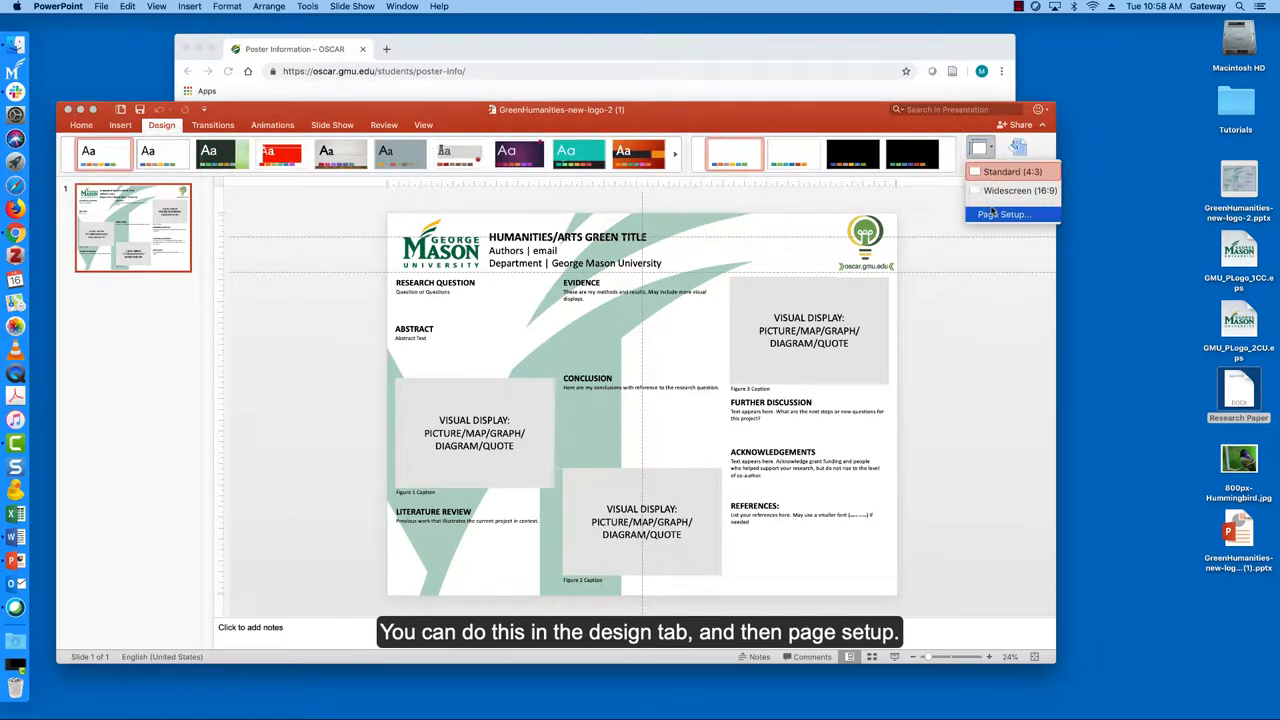
click(1004, 214)
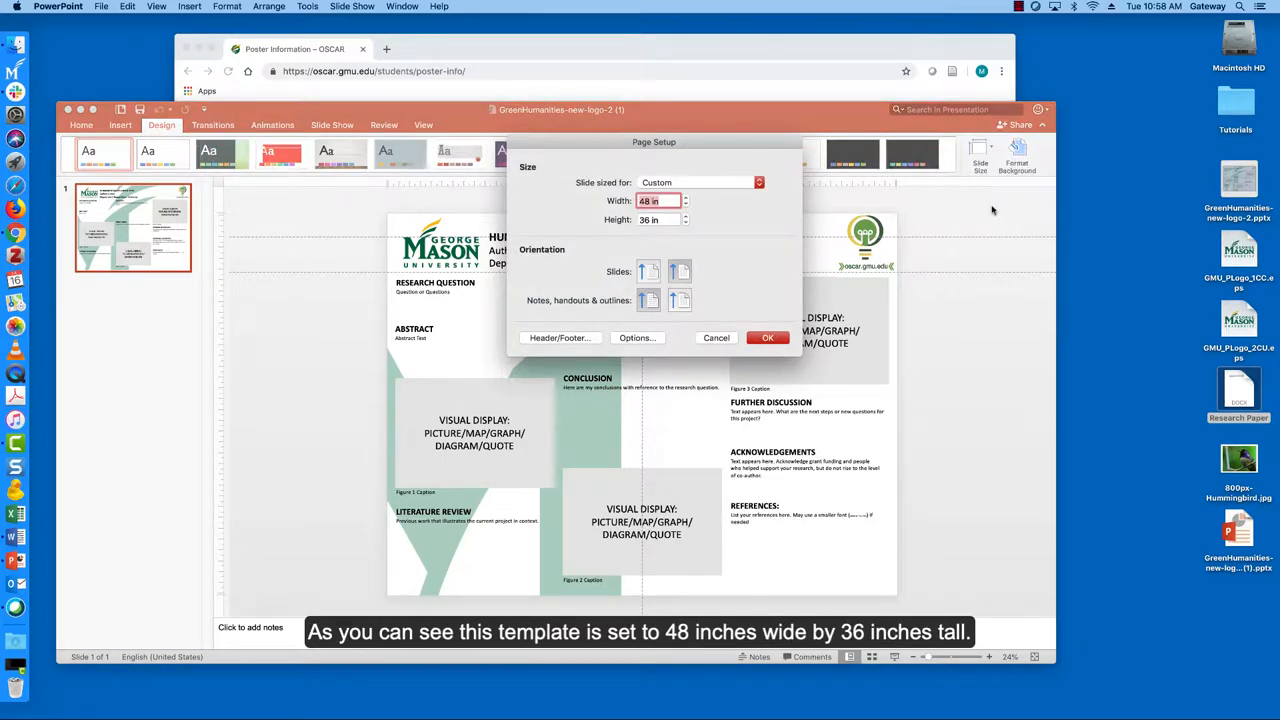
mouse_move(904, 192)
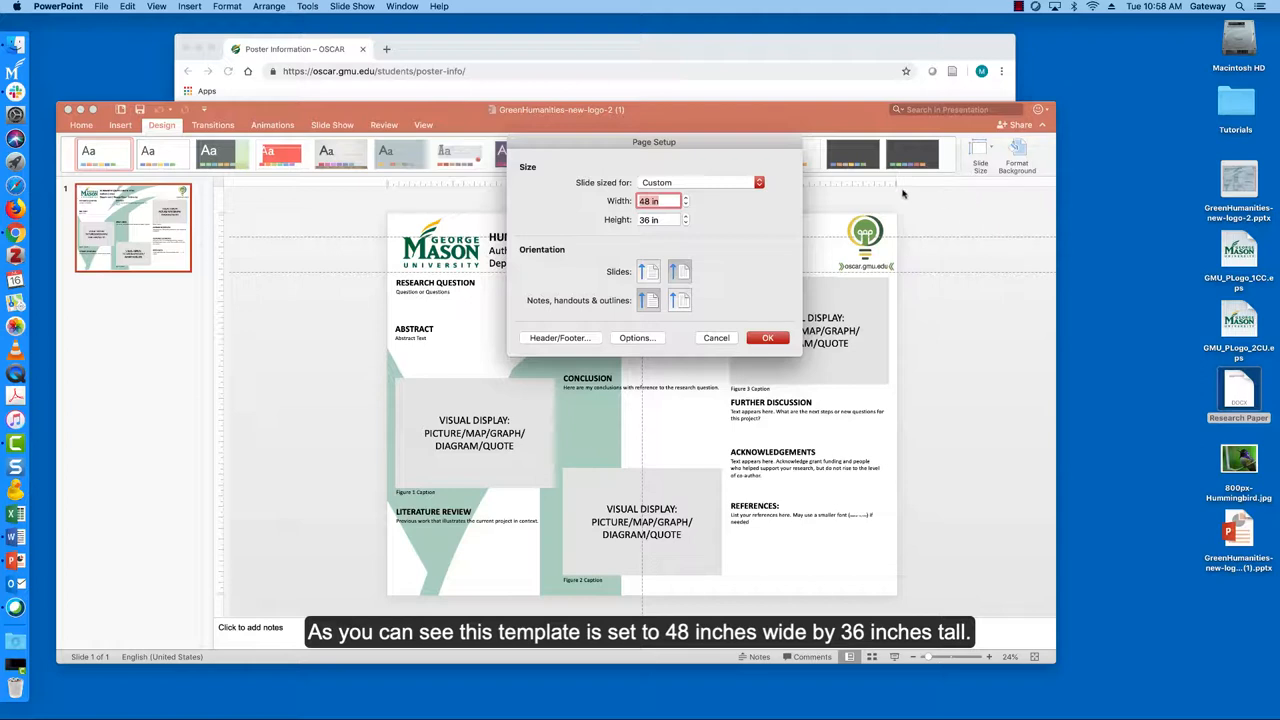
mouse_move(700, 228)
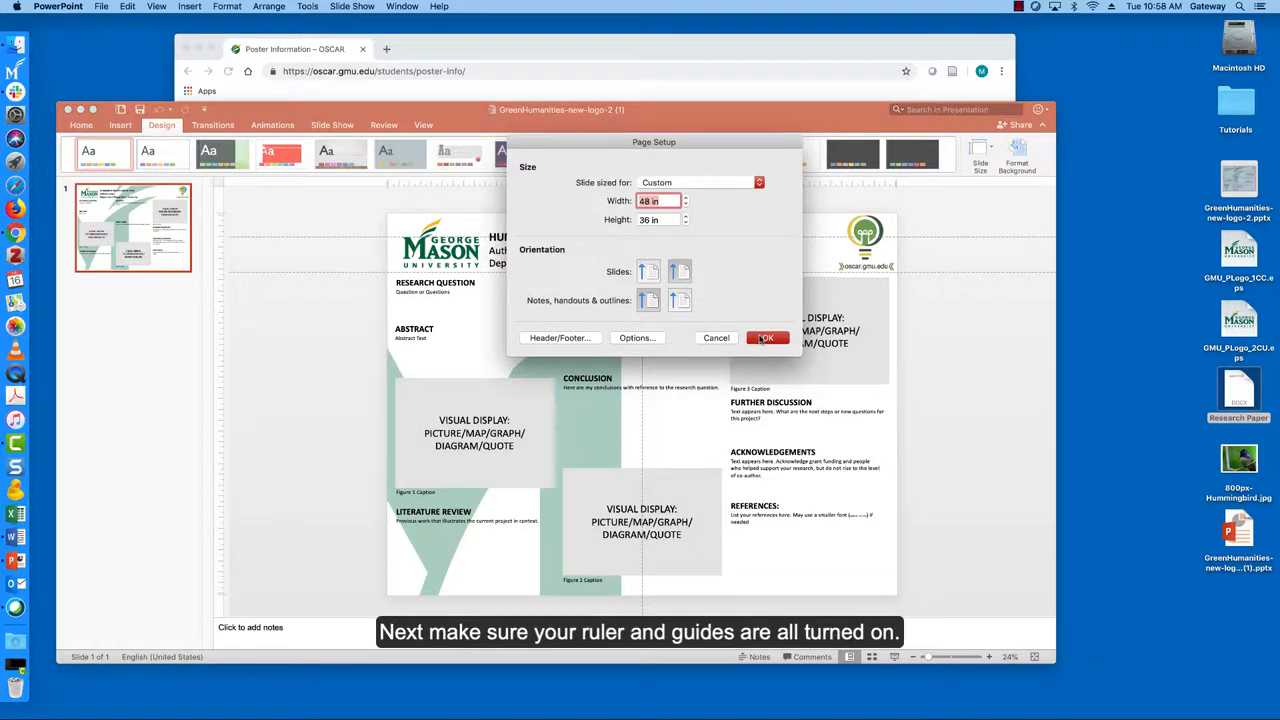
Dismiss Page Setup and check via the slide's shortcut menu that Ruler and Guides are on.
click(766, 336)
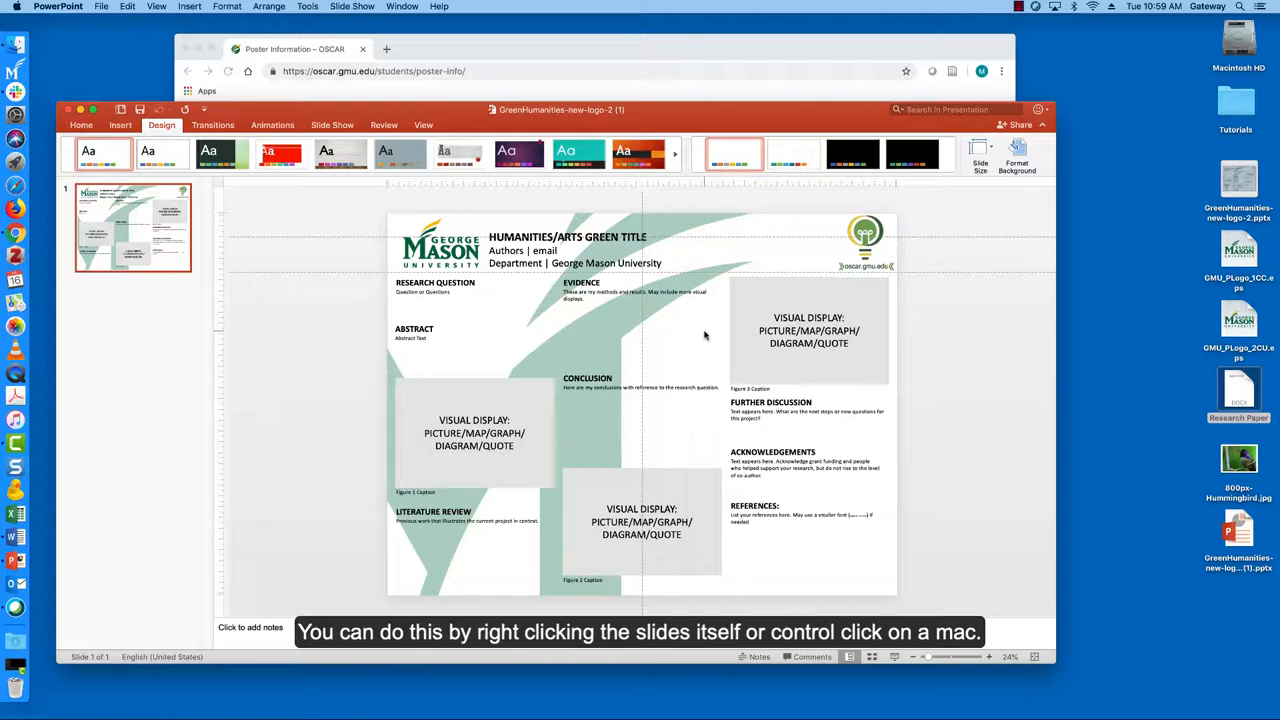
right_click(704, 336)
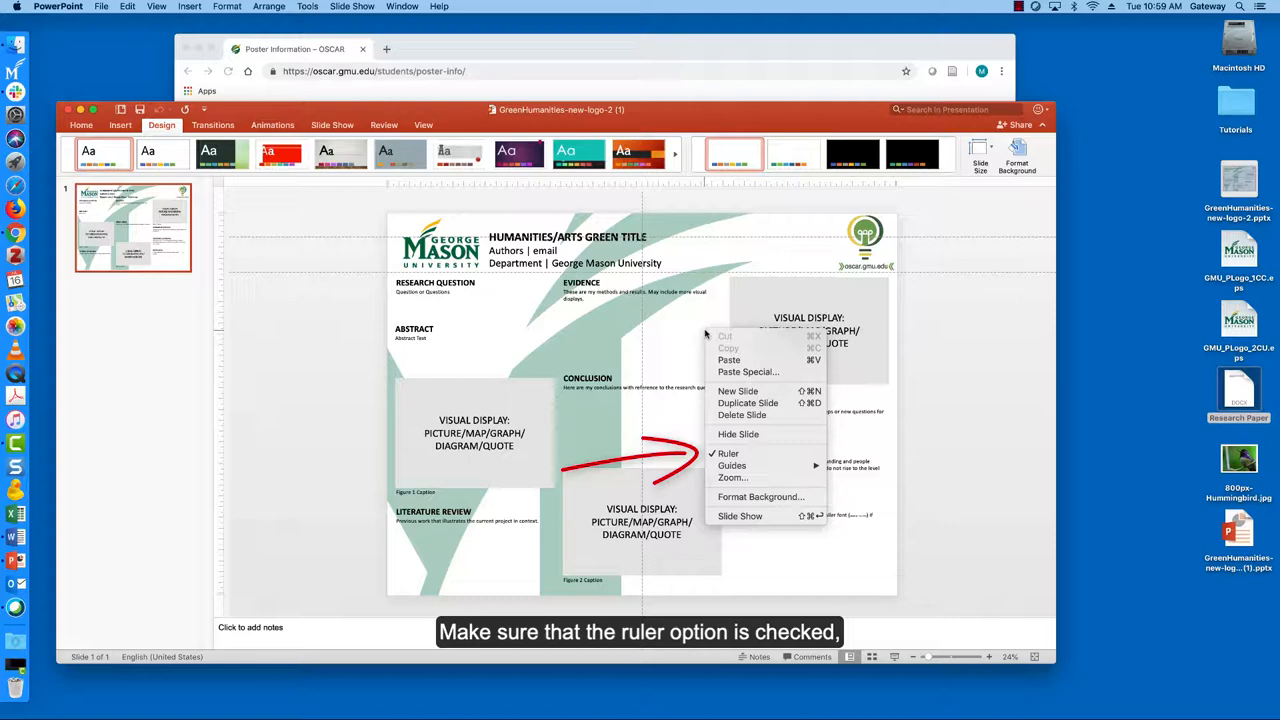
mouse_move(728, 452)
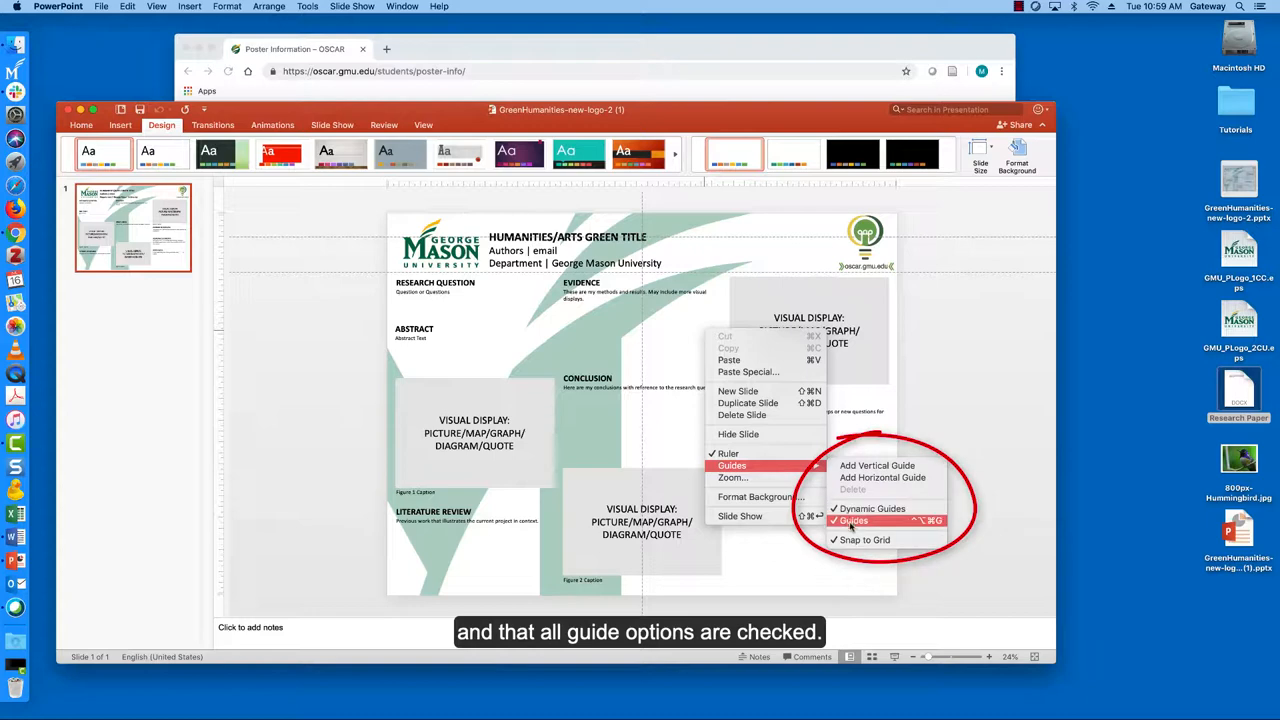
mouse_move(668, 344)
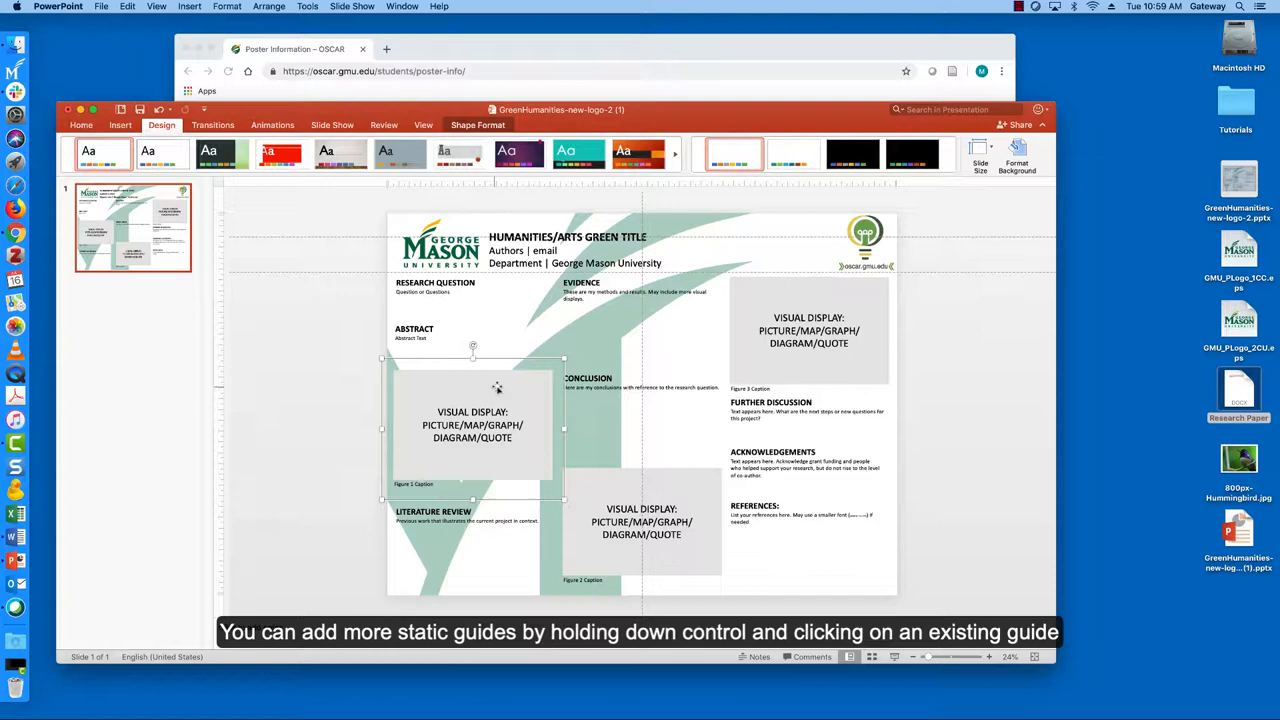
mouse_move(640, 216)
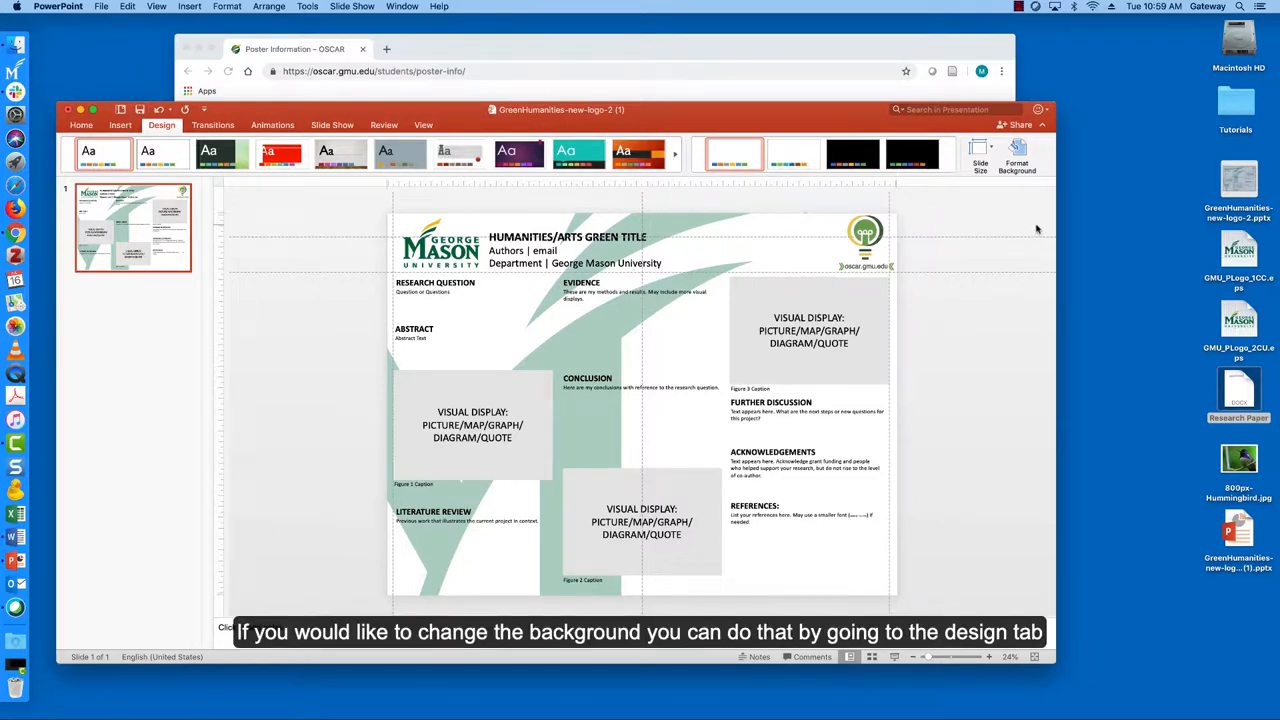
mouse_move(660, 310)
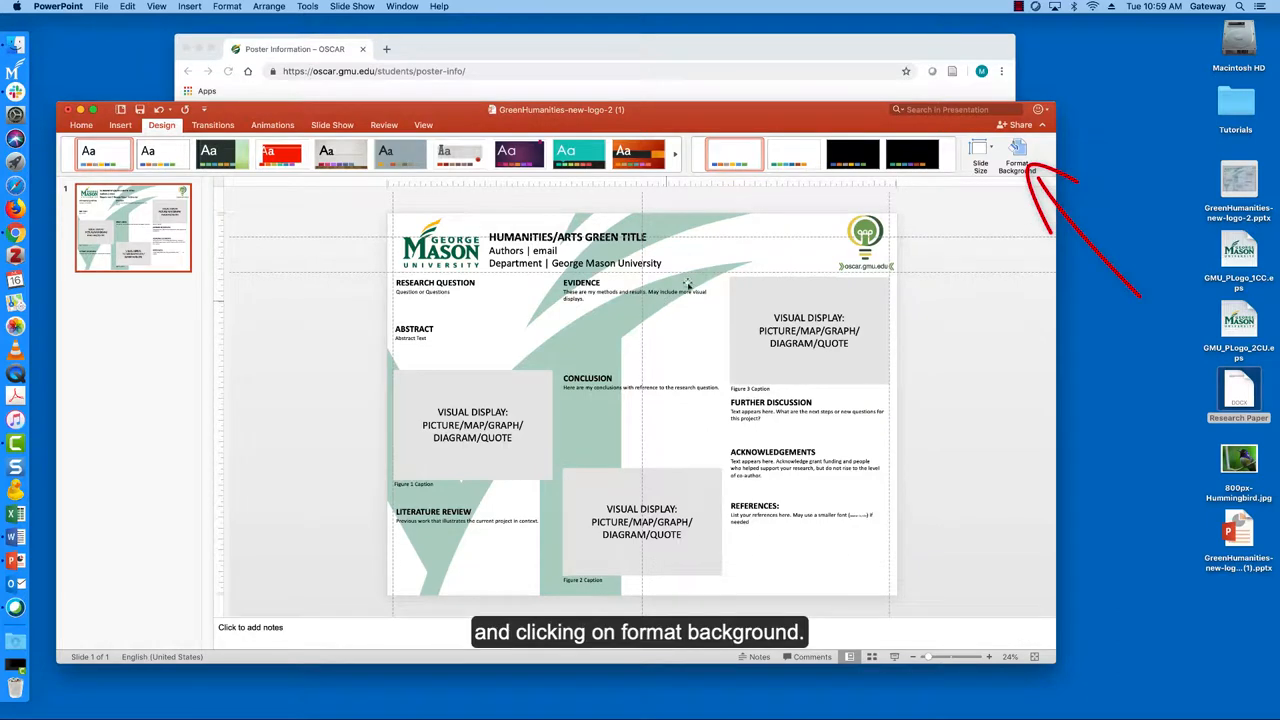
Try solid, gradient, texture and pattern fills for the poster background in Format Background.
click(1016, 152)
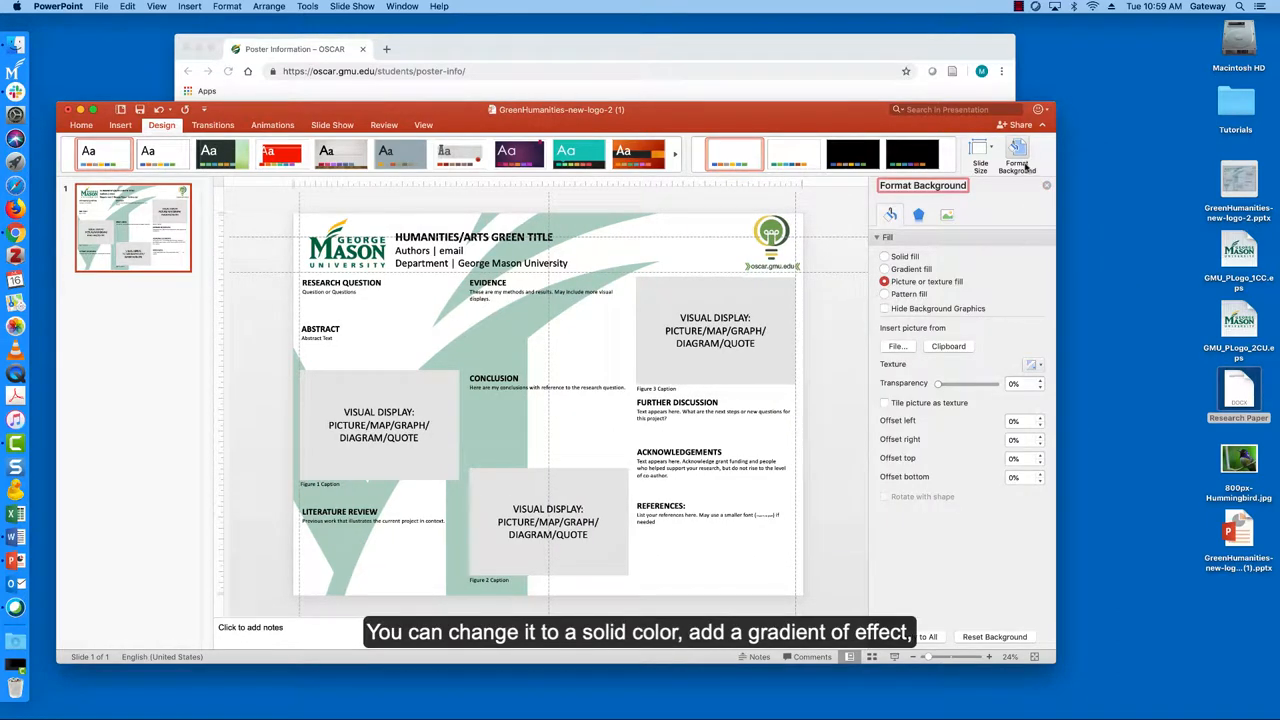
click(884, 256)
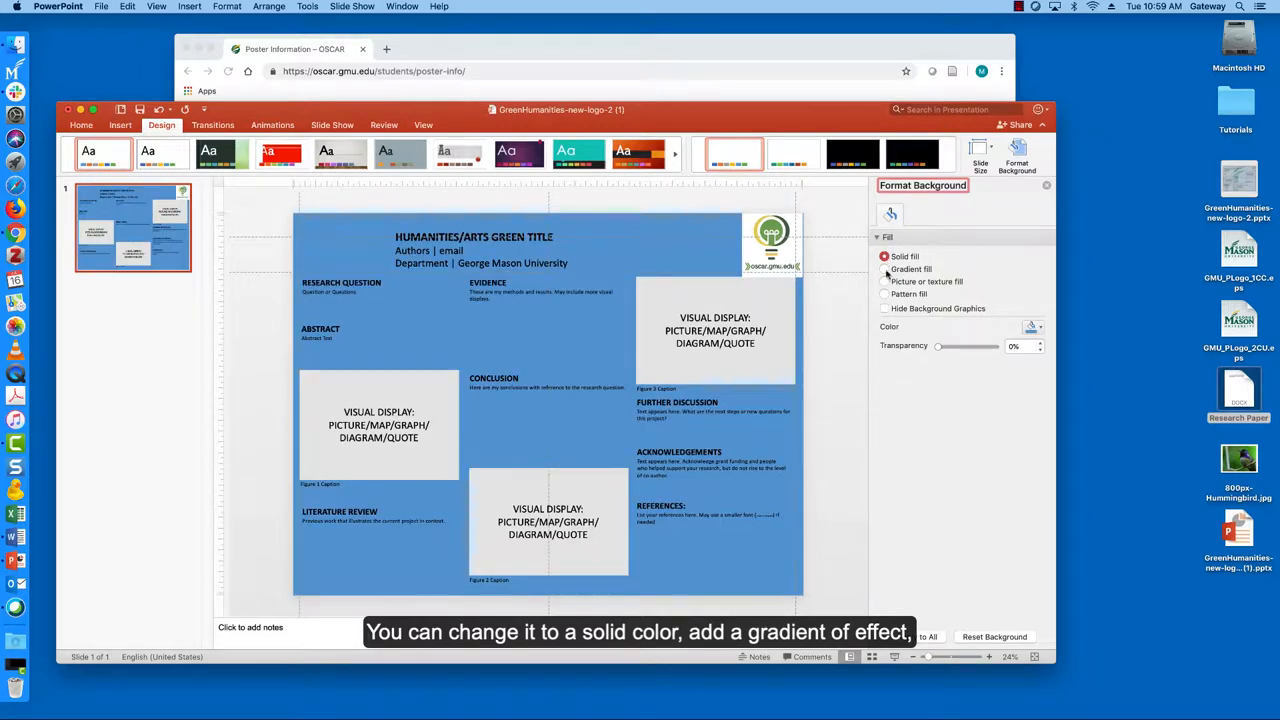
click(884, 268)
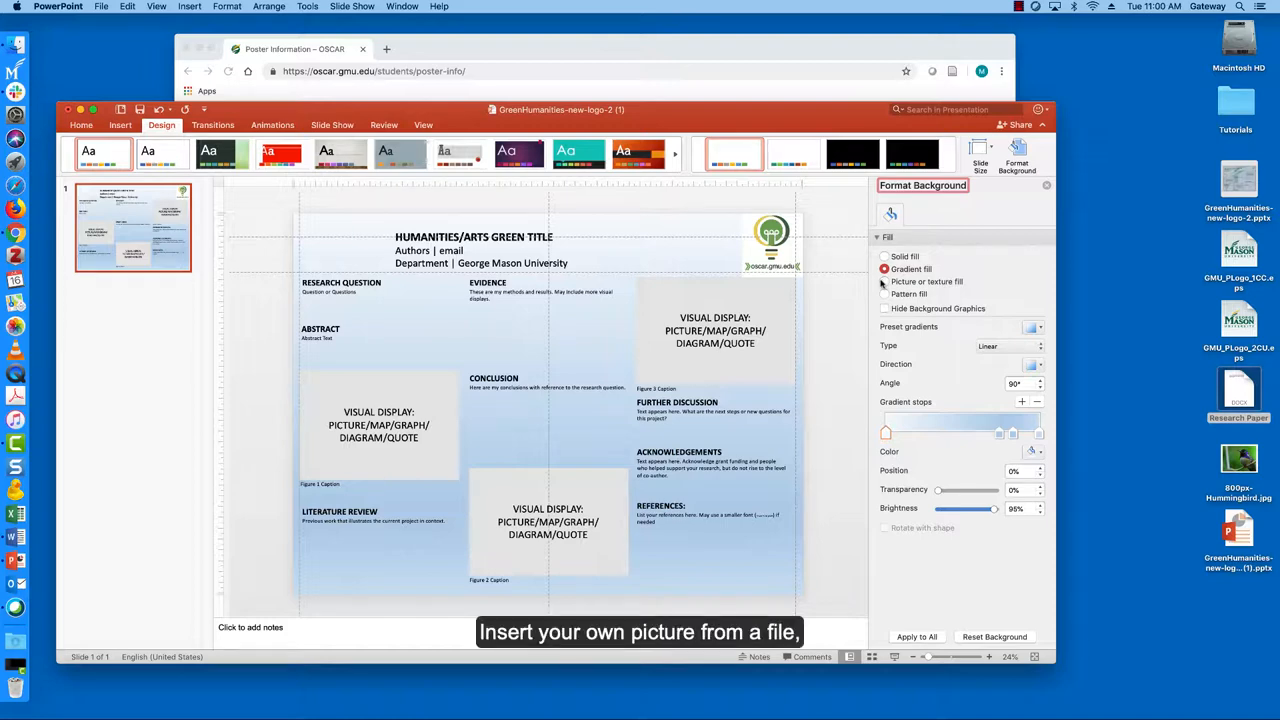
click(884, 280)
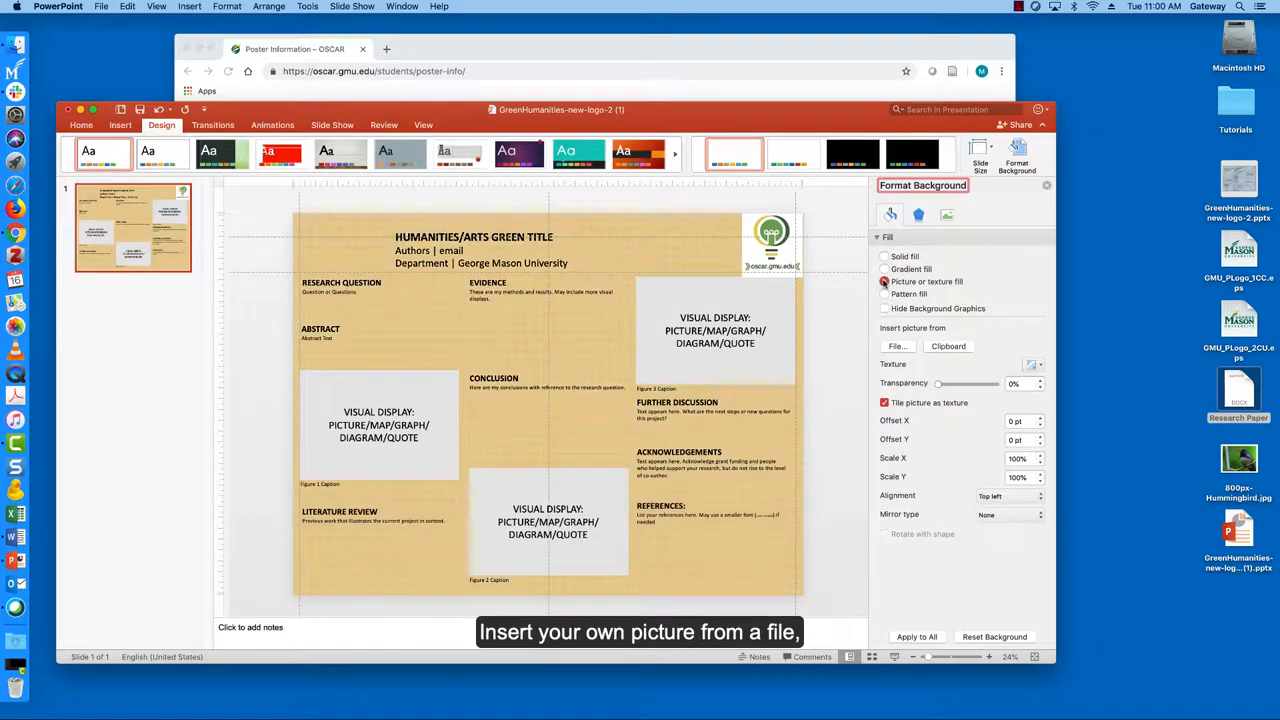
click(896, 346)
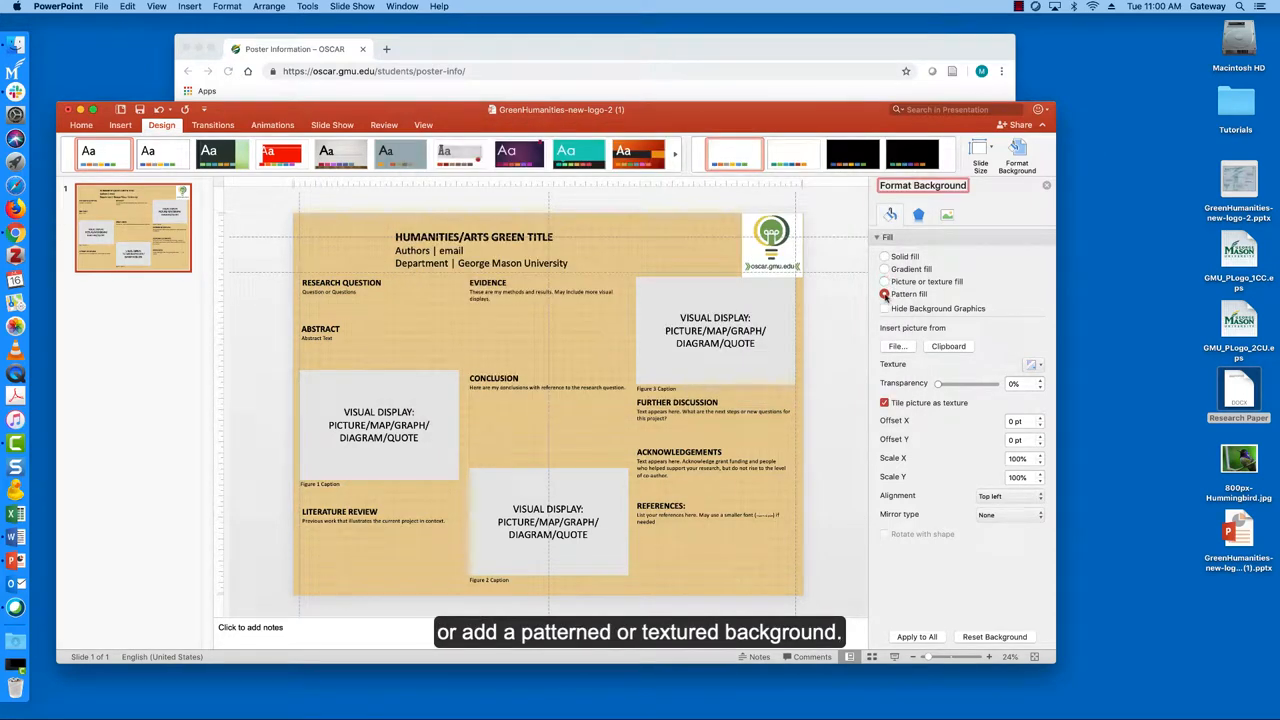
click(884, 294)
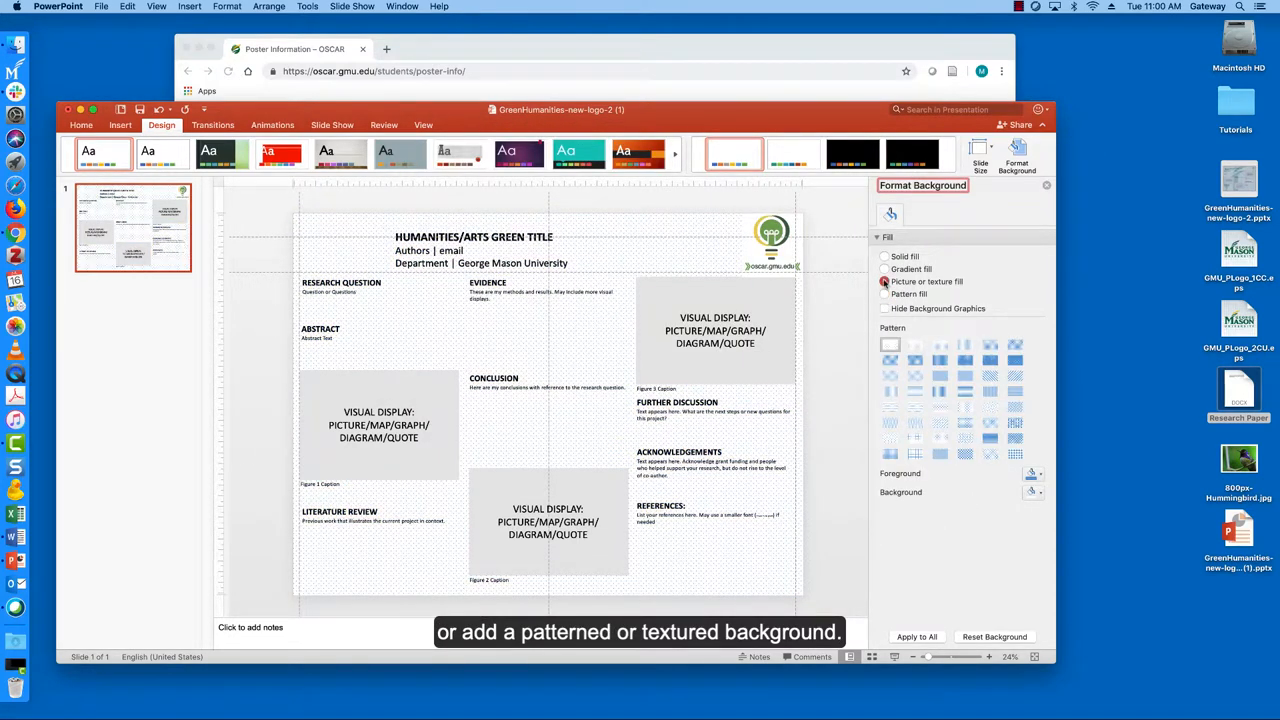
click(884, 280)
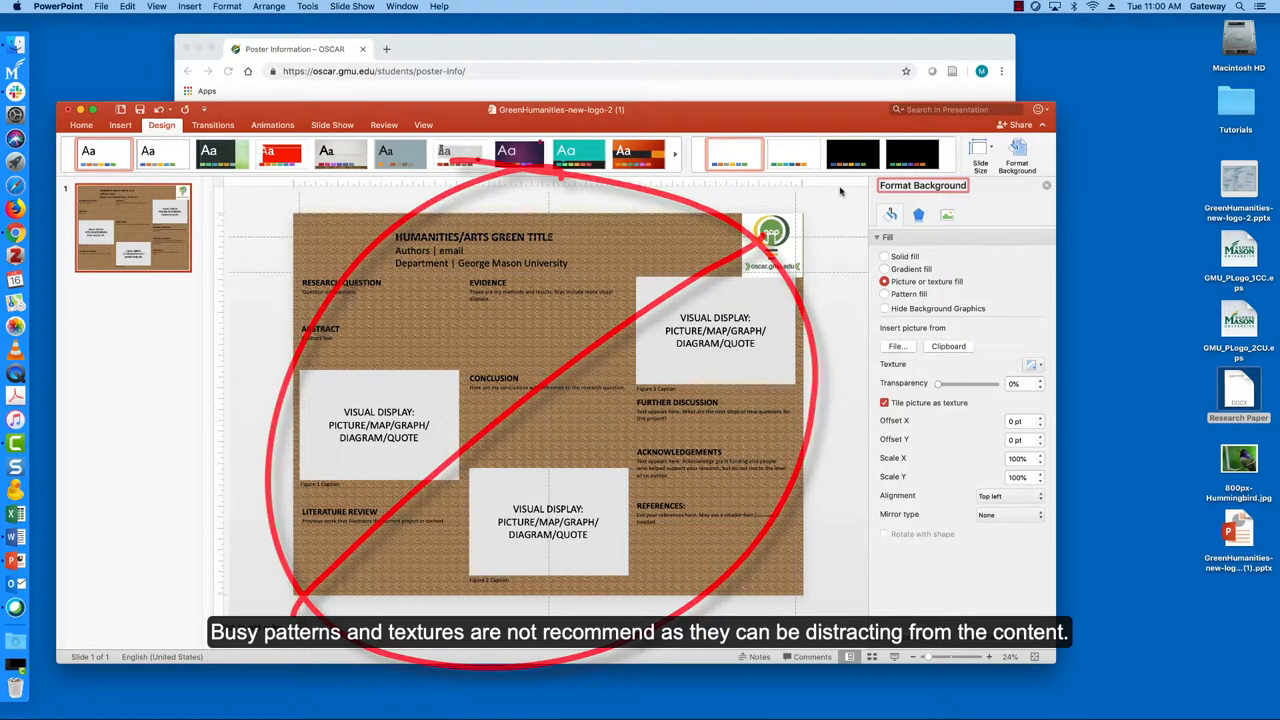
Settle on a light blue gradient fill for the poster background.
click(884, 256)
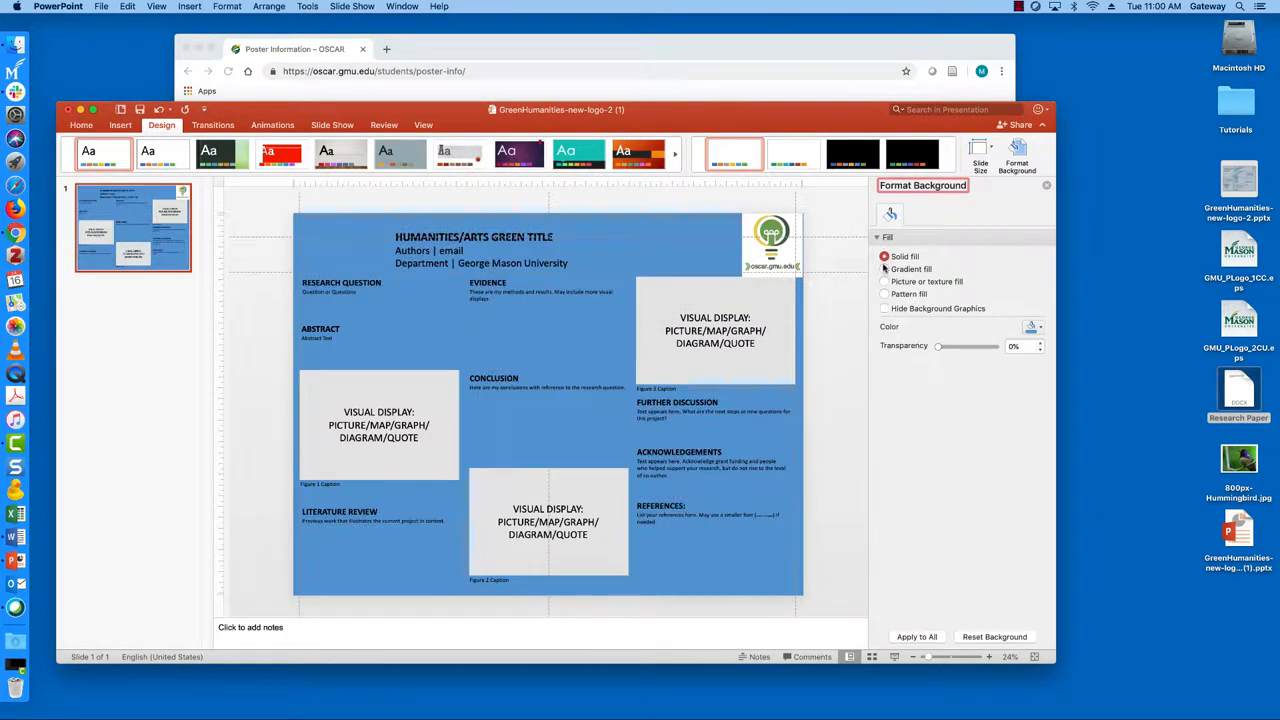
click(884, 268)
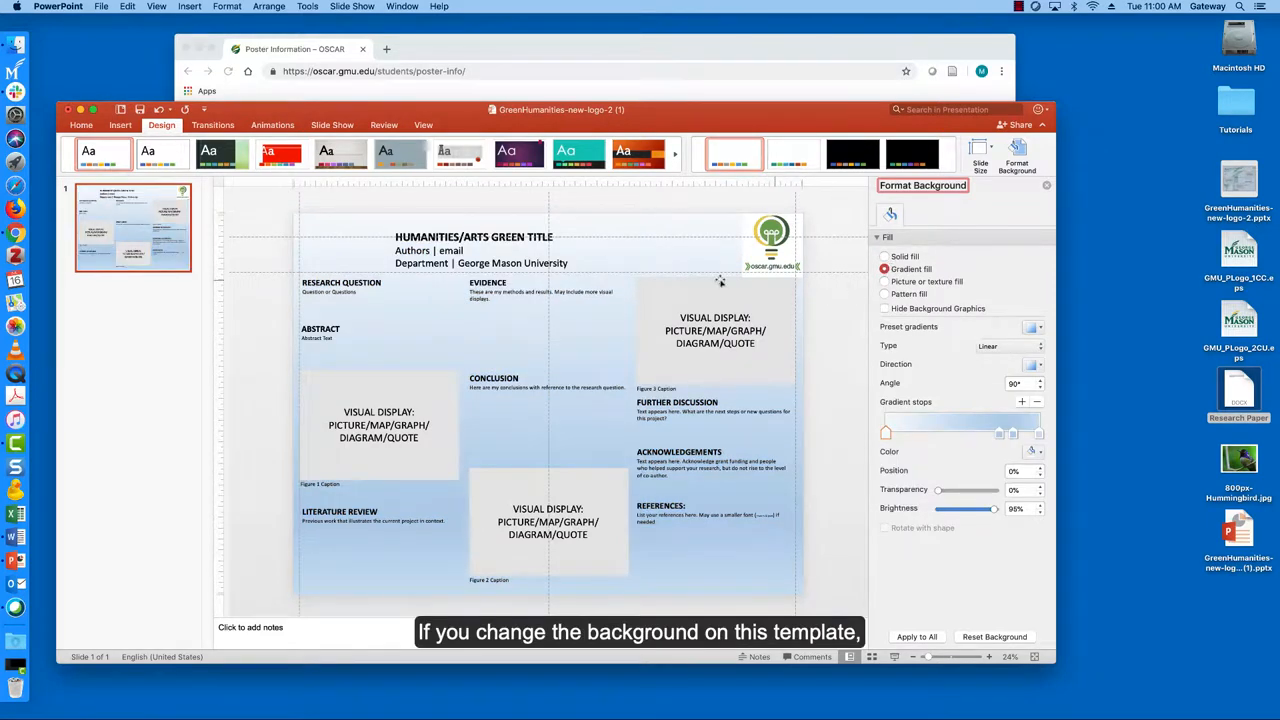
mouse_move(608, 264)
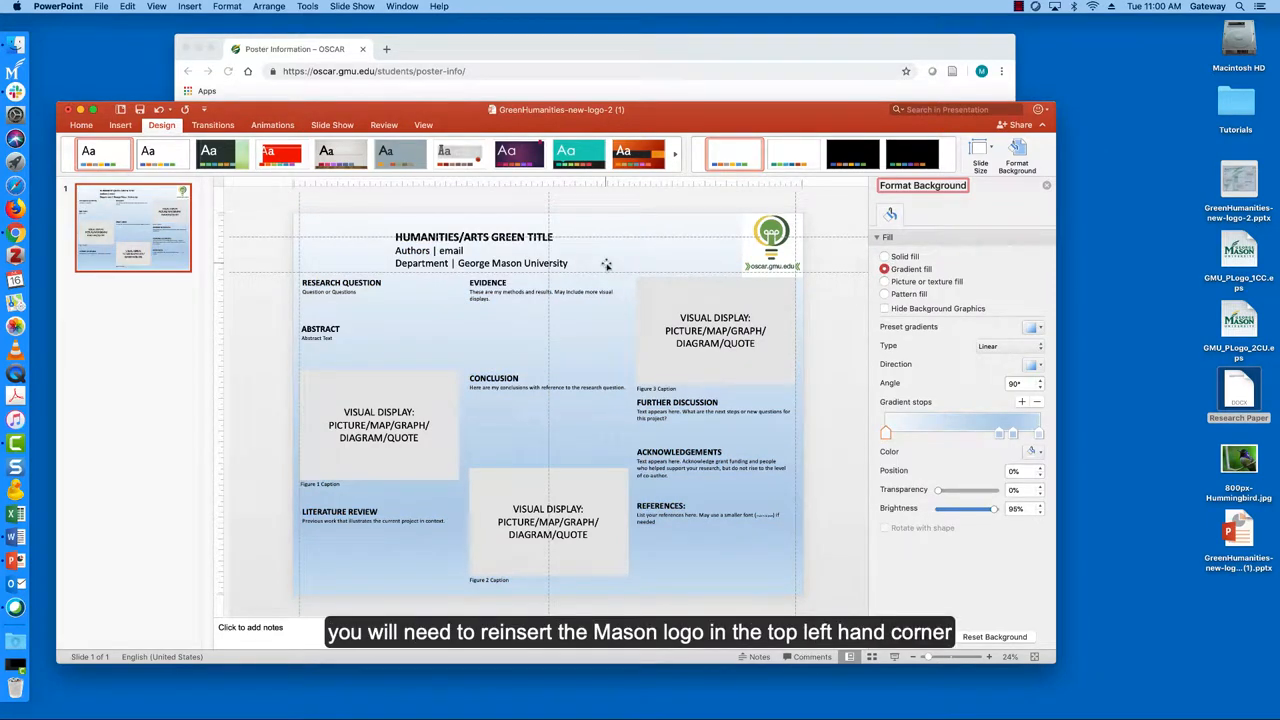
mouse_move(630, 268)
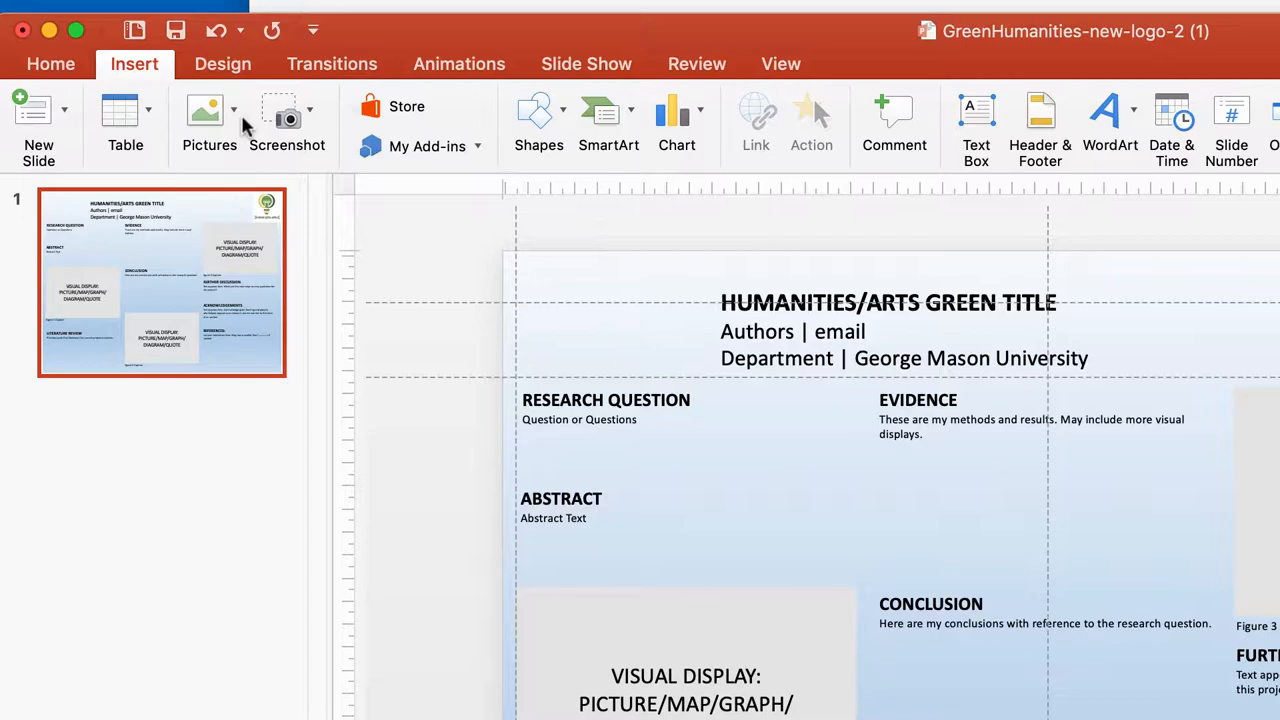
Insert the George Mason logo picture and place it in the poster's top-left corner.
click(208, 120)
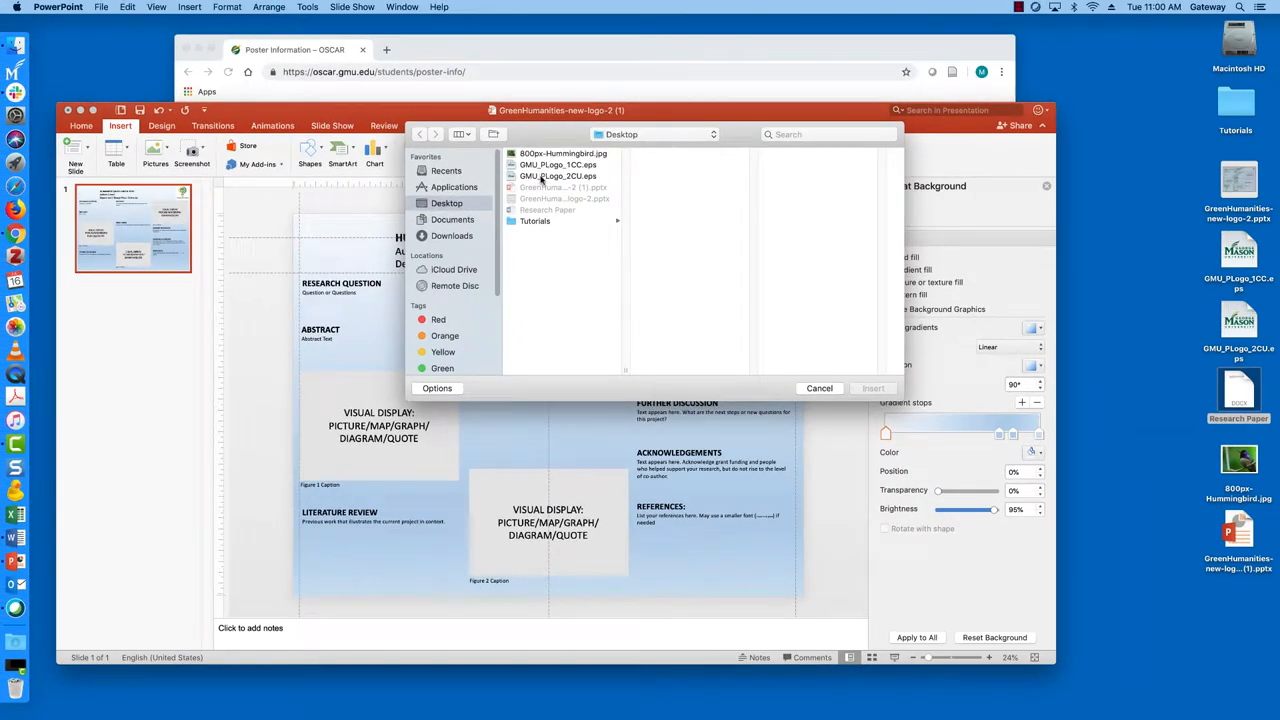
click(872, 388)
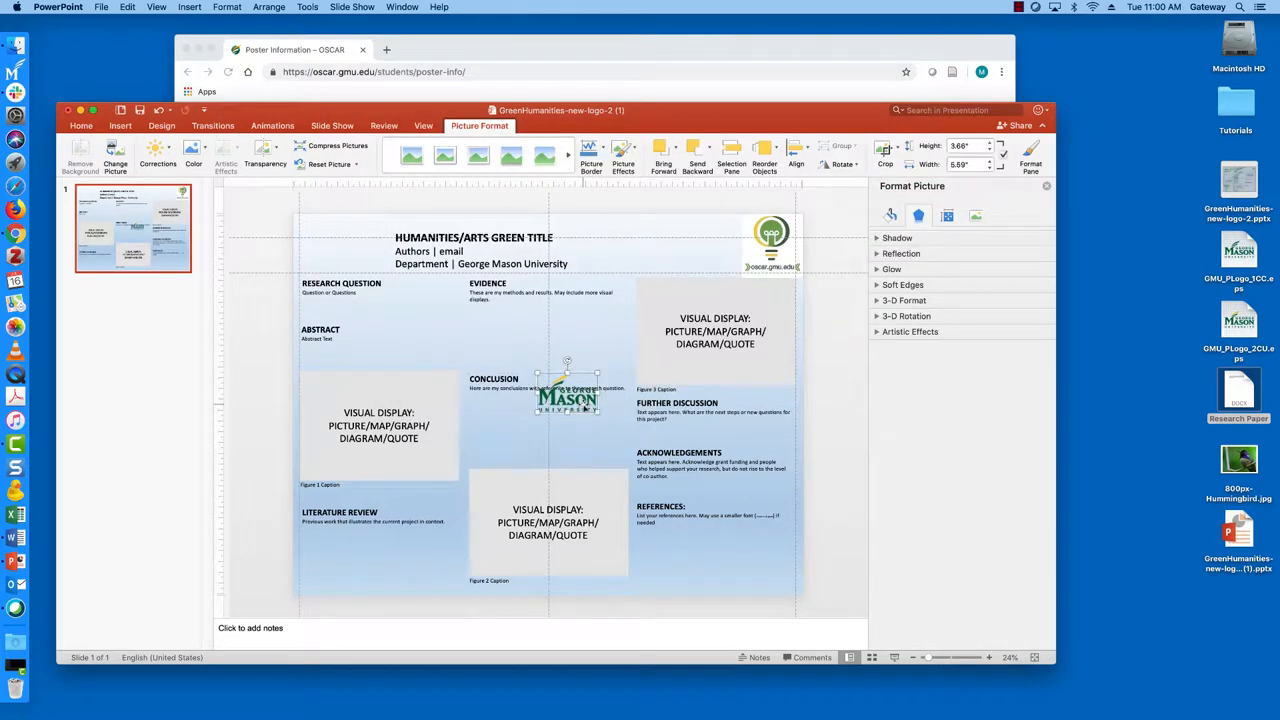
drag(568, 396, 330, 244)
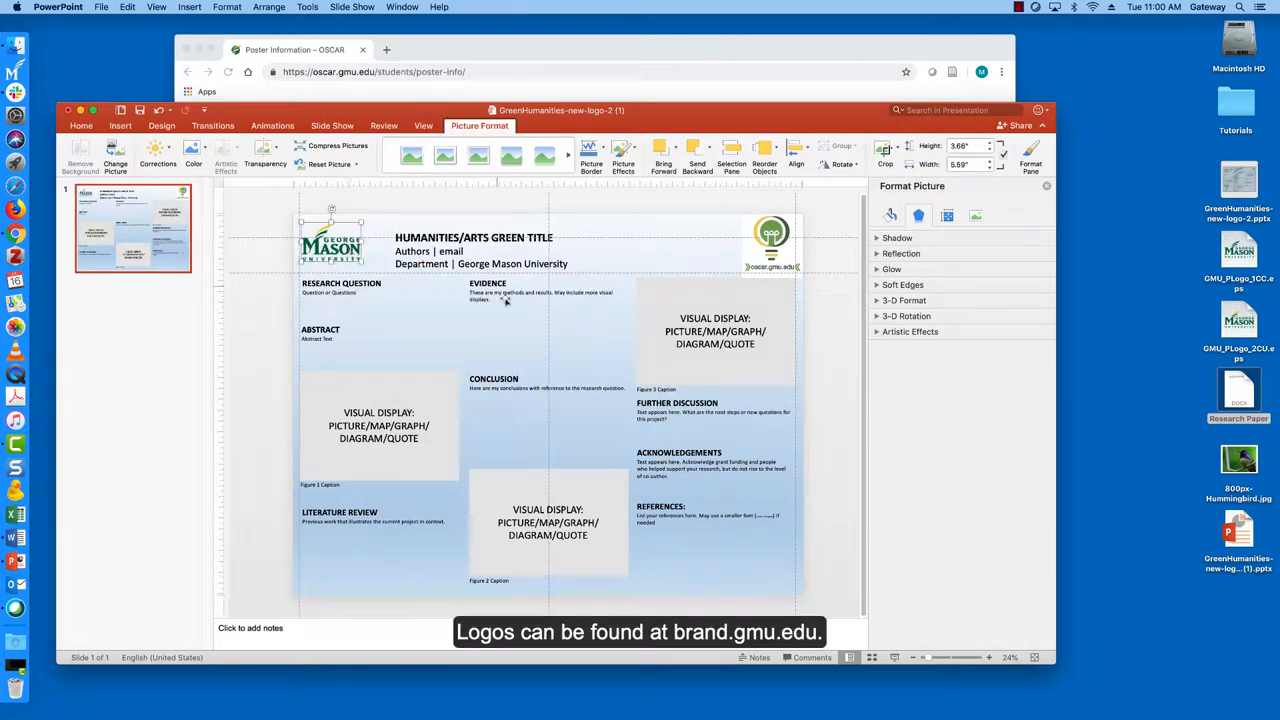
mouse_move(410, 308)
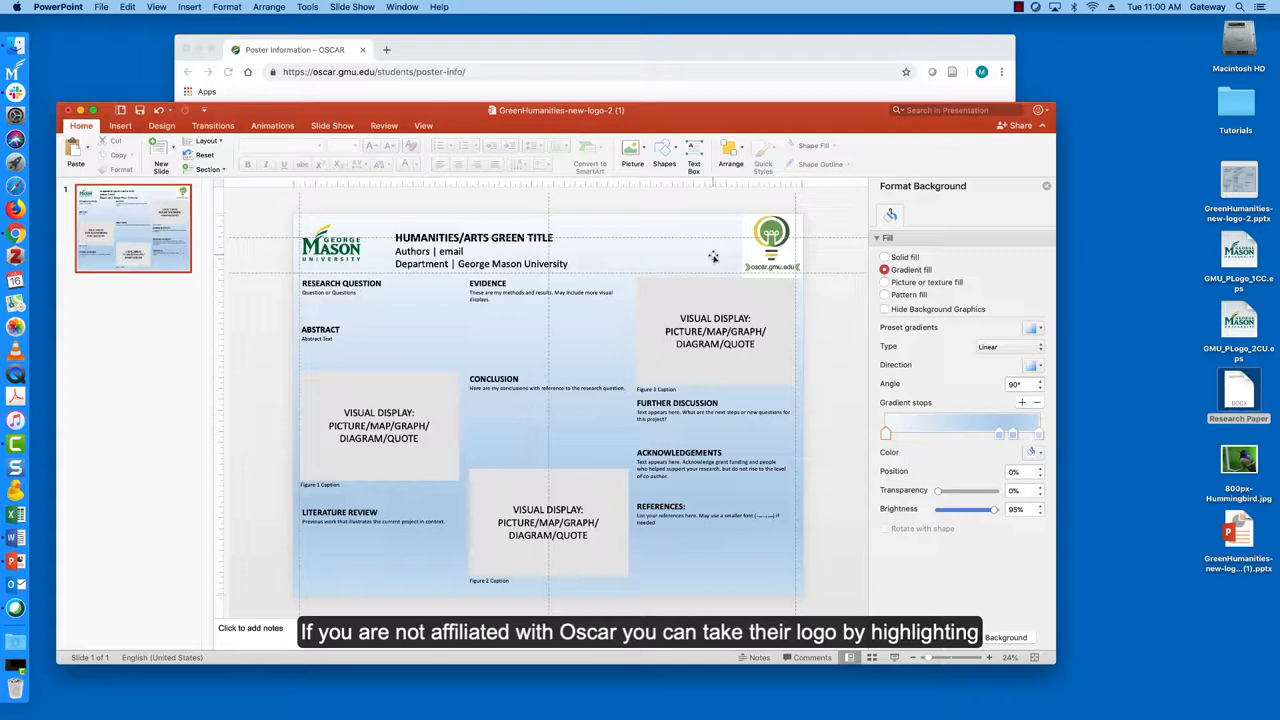
Select the placeholder title text in the poster header for replacement.
click(772, 236)
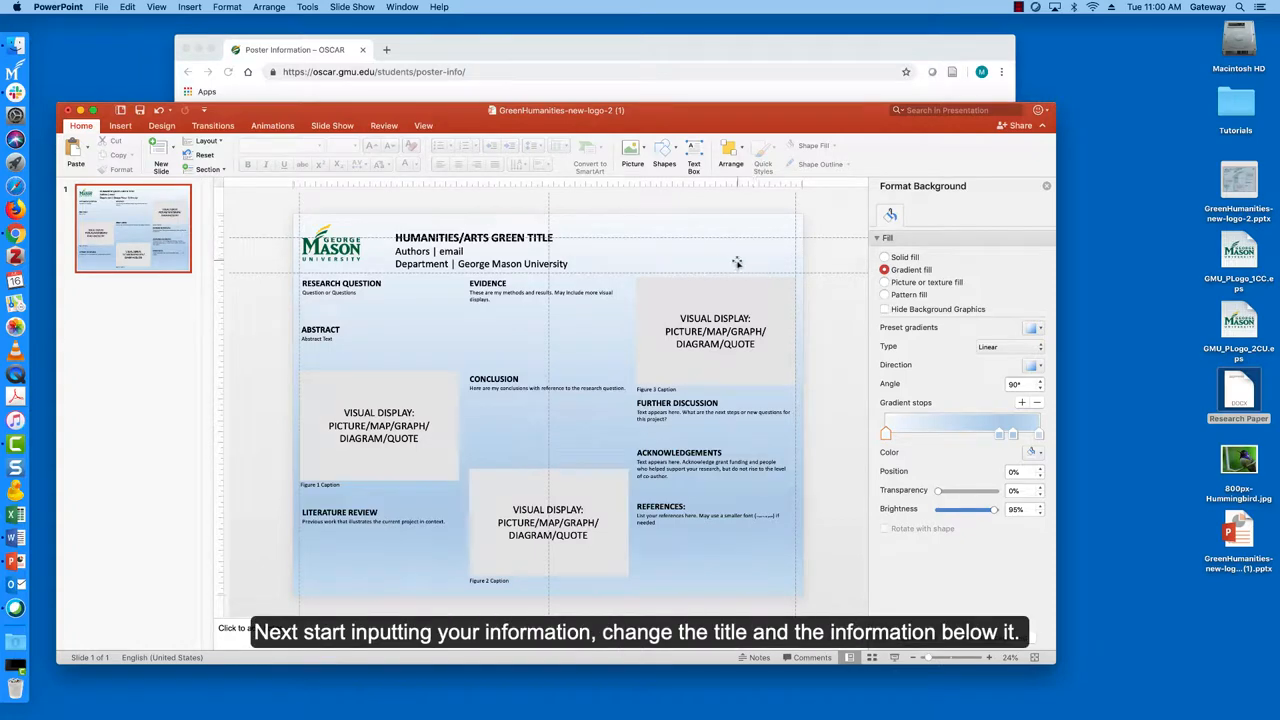
mouse_move(720, 264)
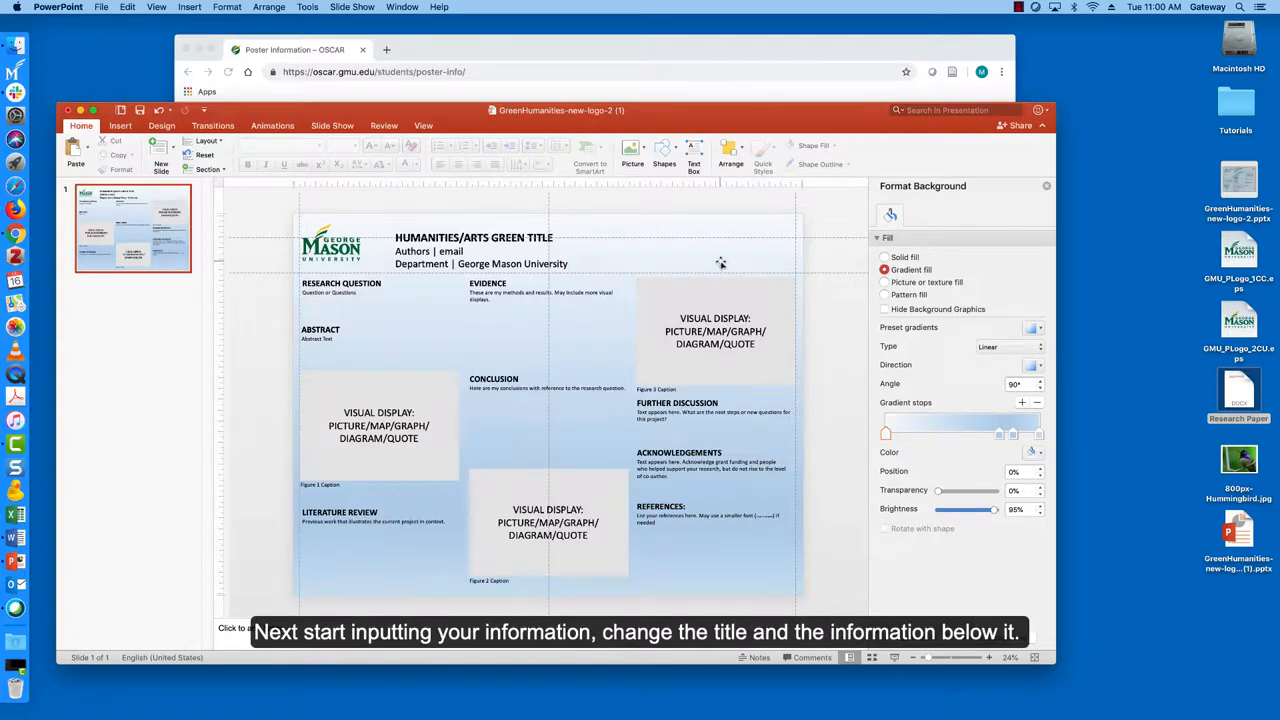
mouse_move(690, 242)
text(M)
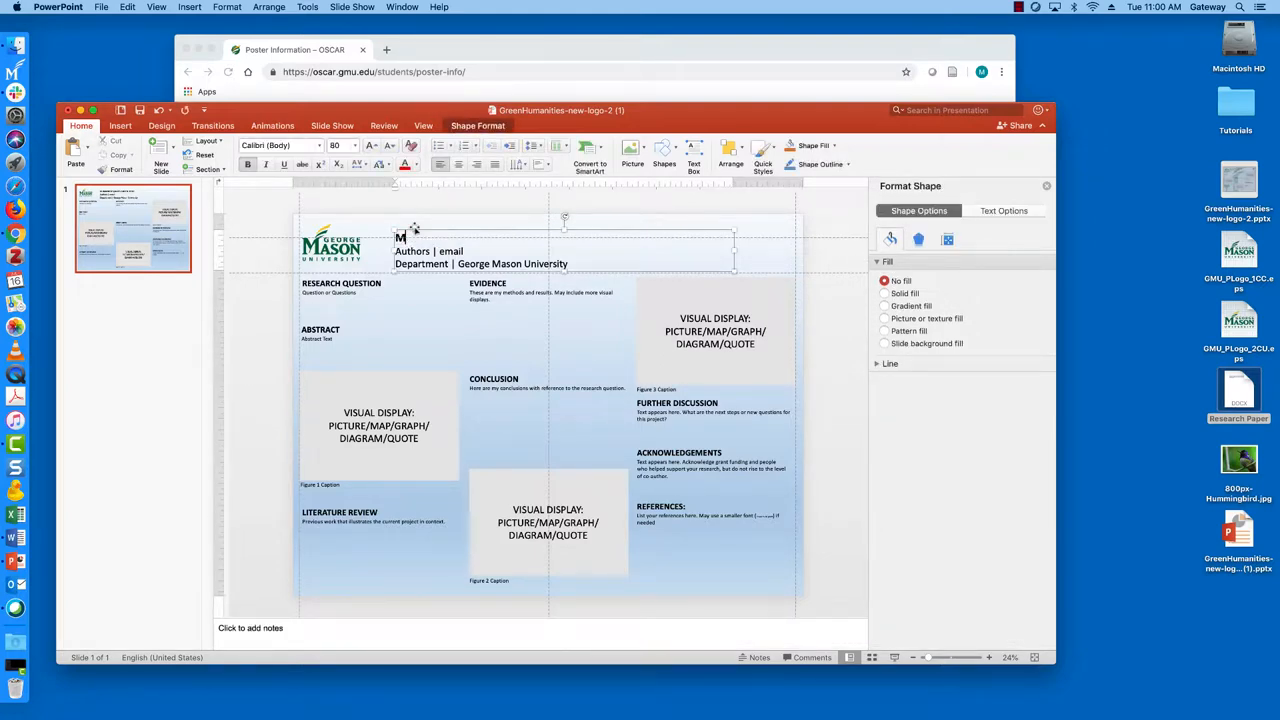
Retitle the poster 'My awesome poster' and enter John Smith as the author.
text(y awesome)
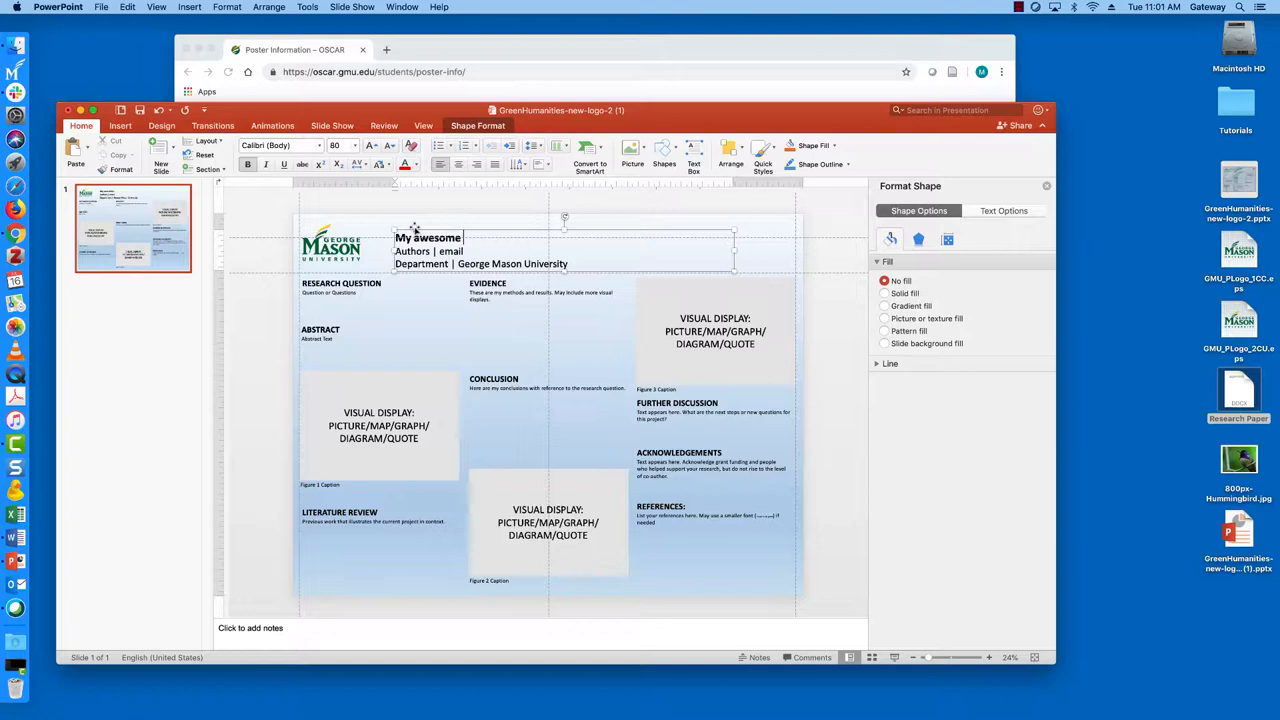
text(poster)
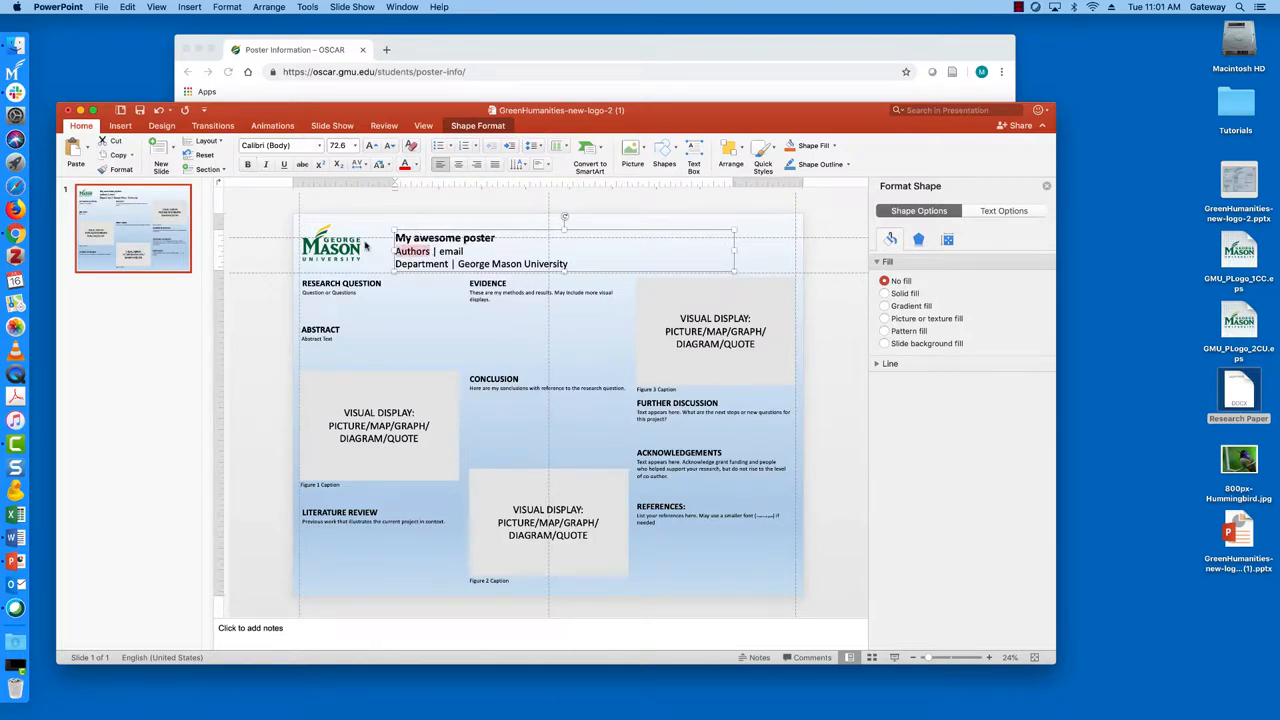
text(John Smith)
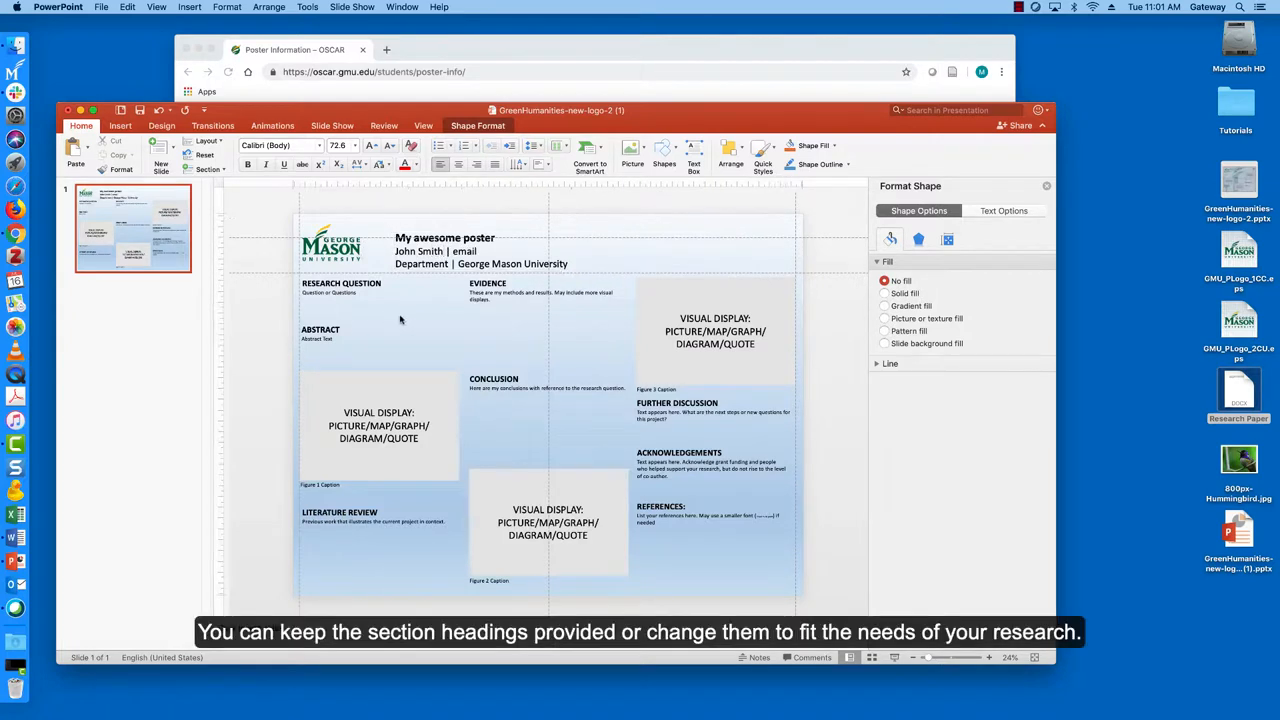
Rename the RESEARCH QUESTION section heading to Introduction.
click(340, 284)
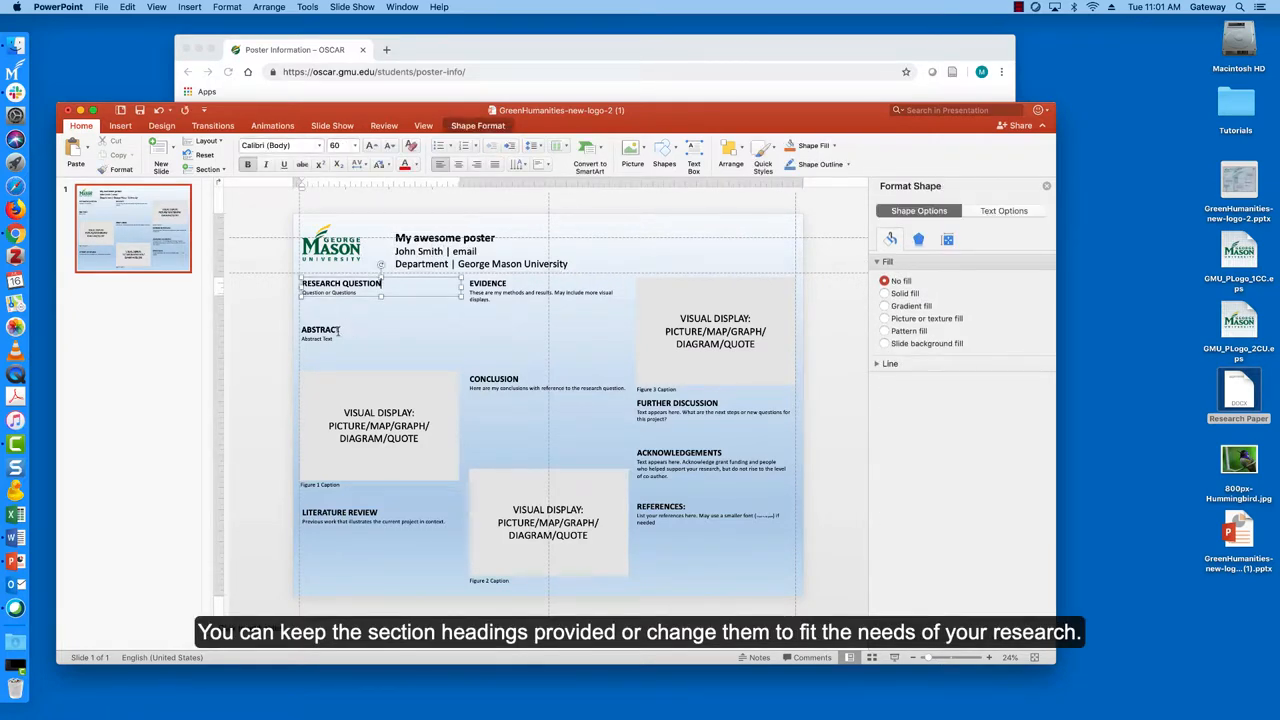
click(320, 336)
text(Int)
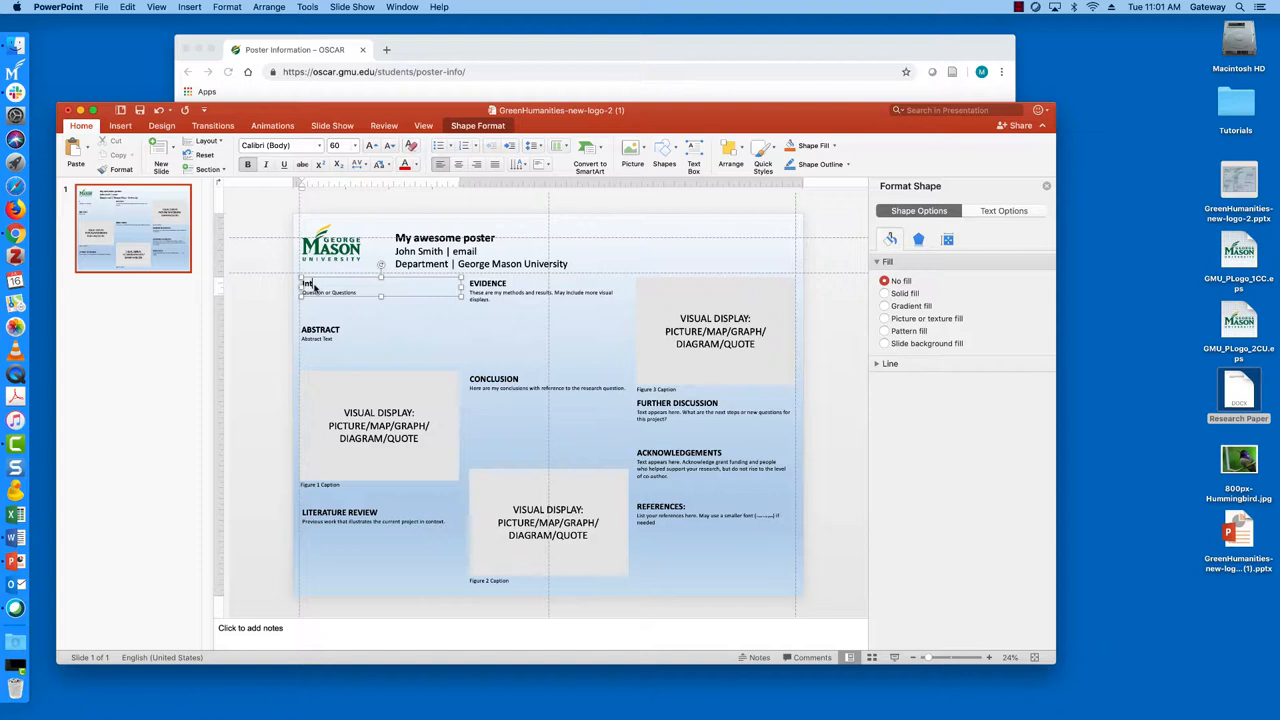
text(roduction)
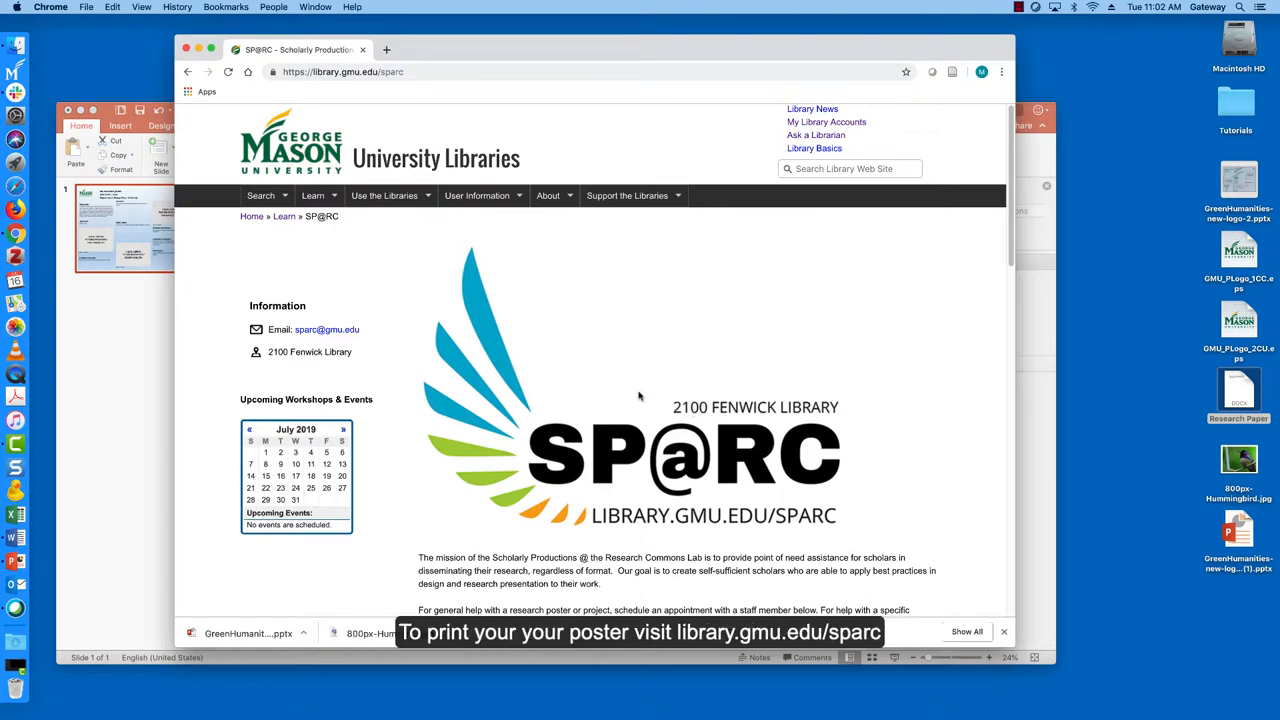
mouse_move(656, 318)
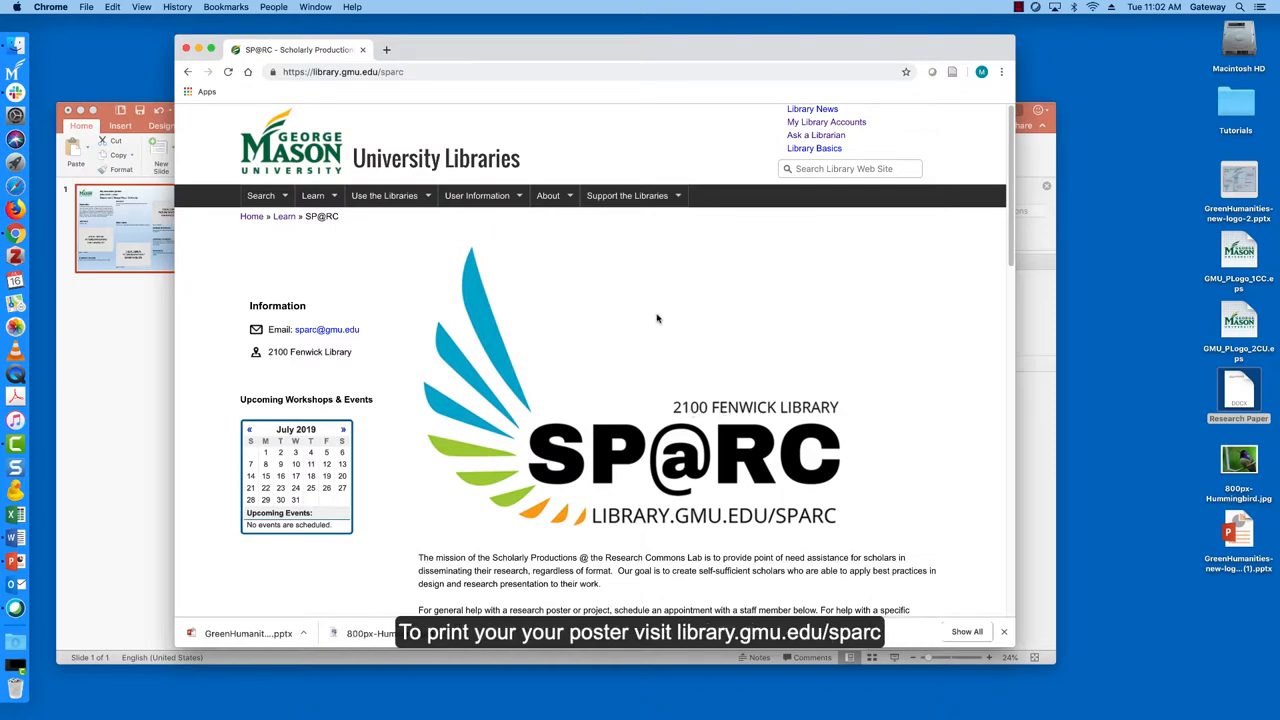
Return to library.gmu.edu and go to Learn > Workshops & Events.
scroll(down, 3)
text(libr)
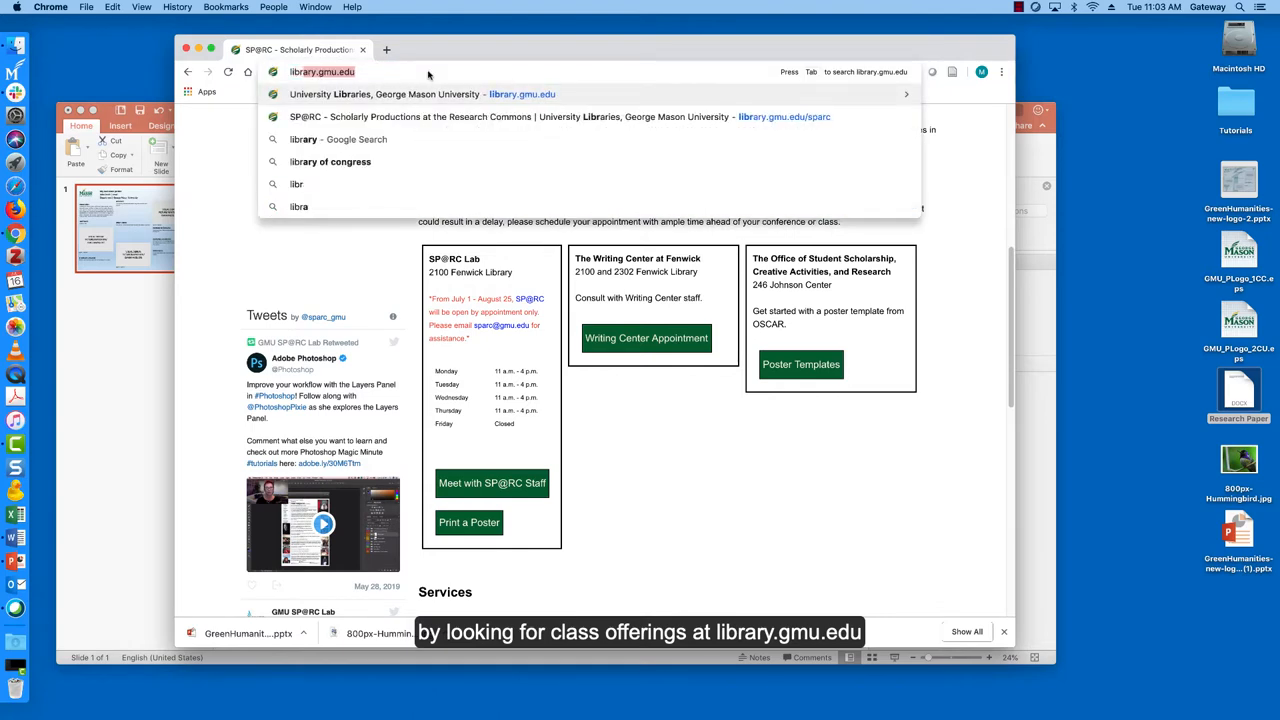
click(384, 94)
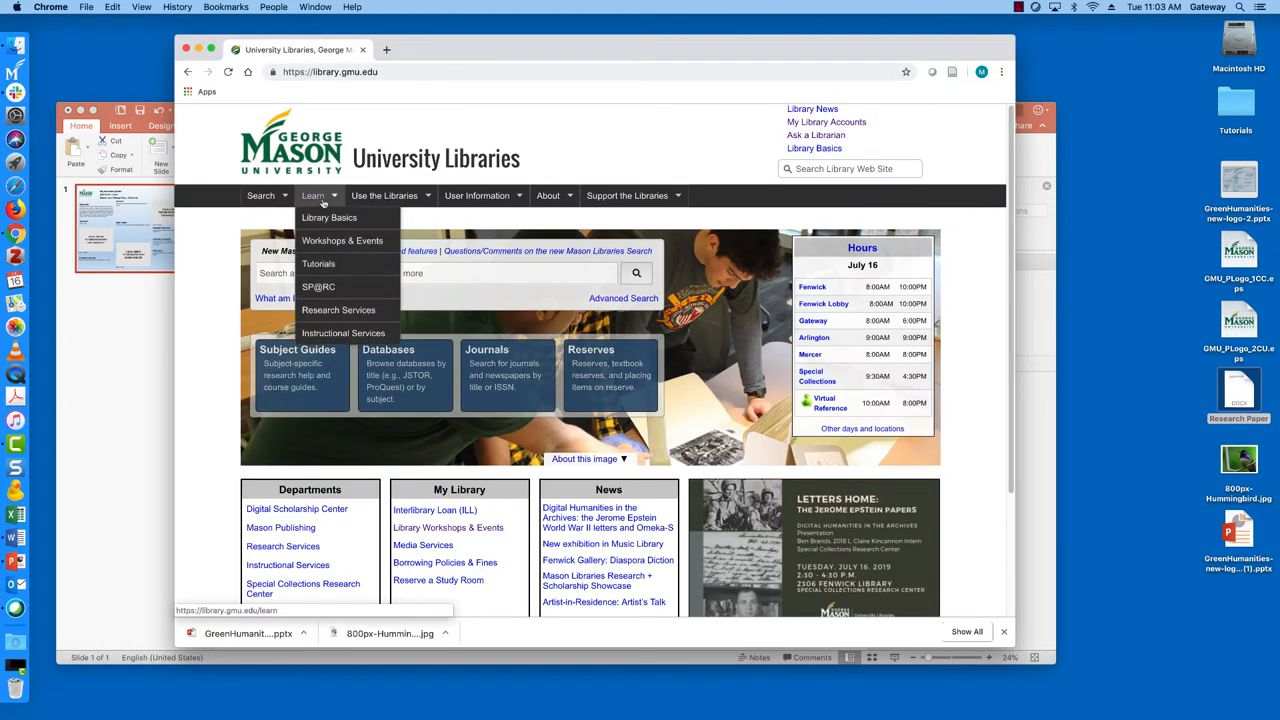
mouse_move(342, 240)
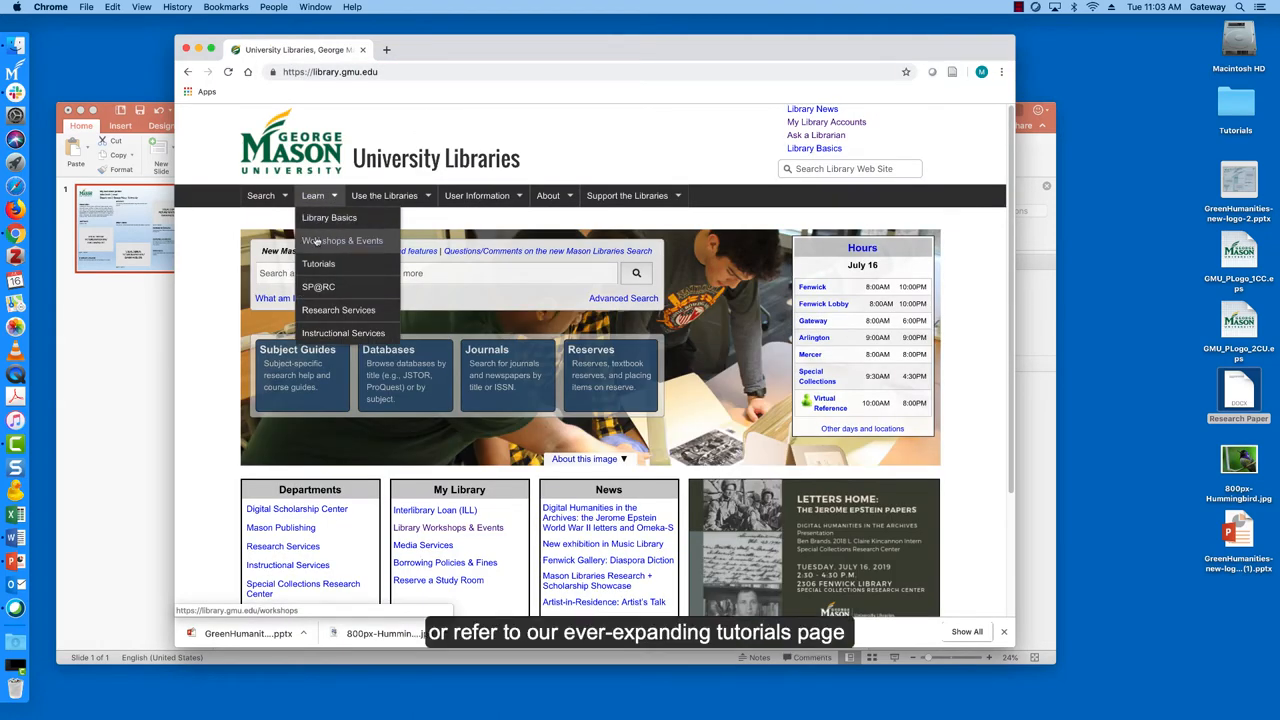
click(342, 240)
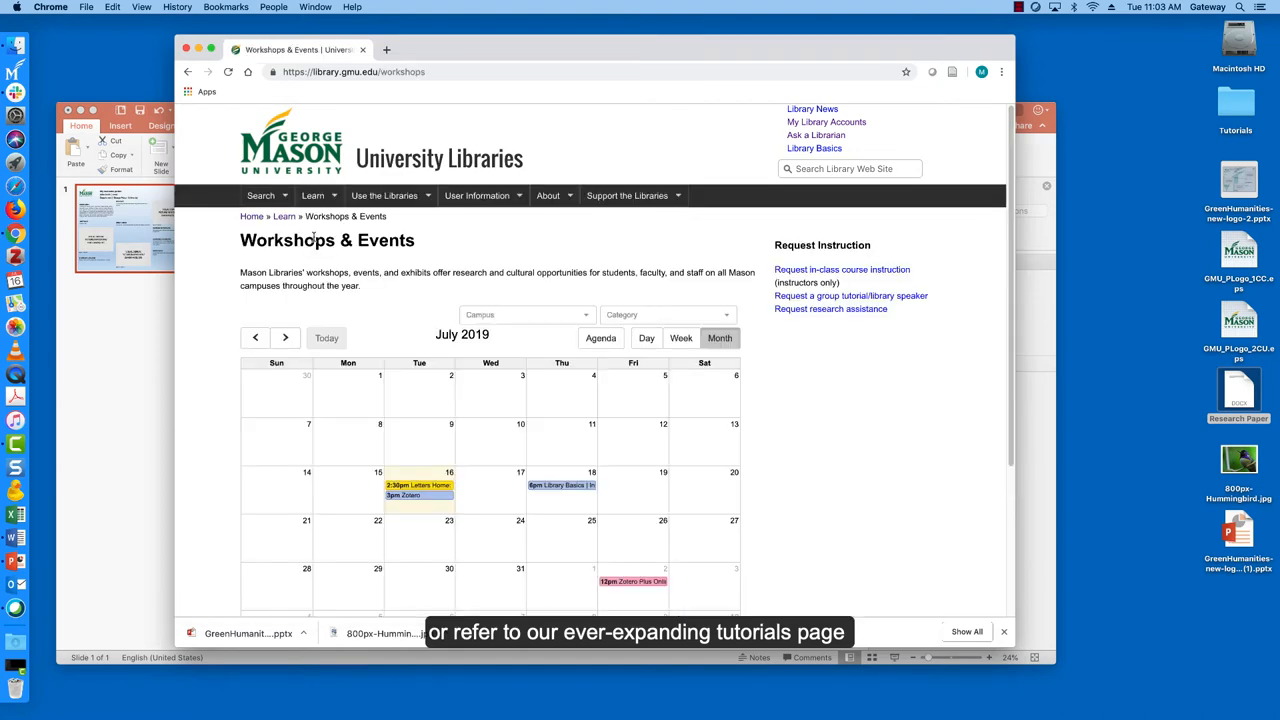